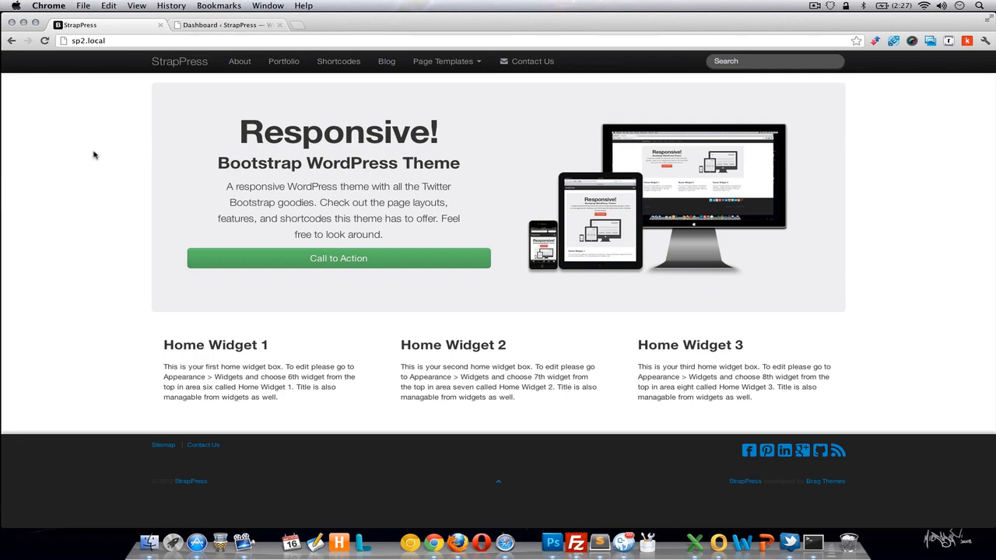
Switch from the StrapPress front page to the WordPress admin dashboard.
{"action": "left_click", "coordinate": [218, 25]}
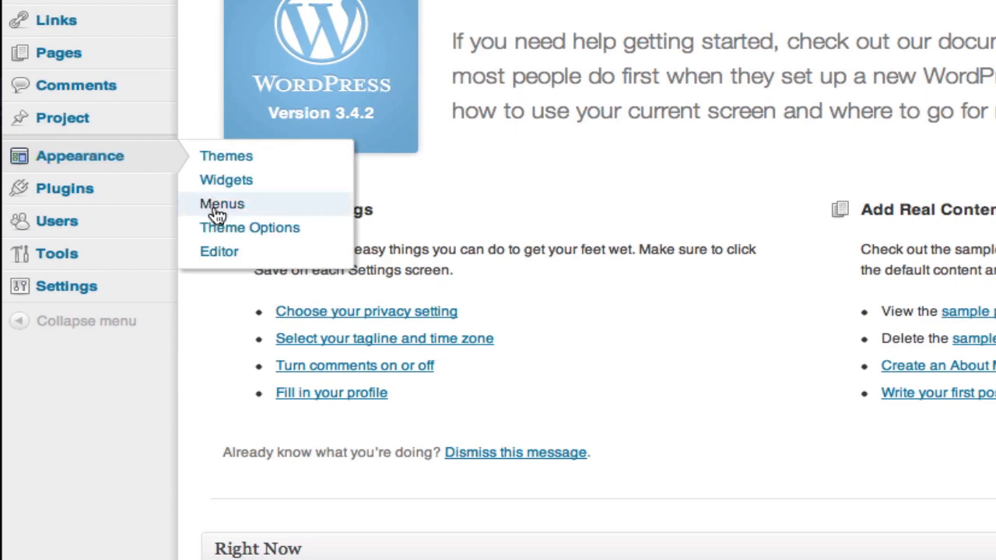
Open Appearance > Theme Options and review General Settings down to Restore Defaults.
{"action": "left_click", "coordinate": [249, 227]}
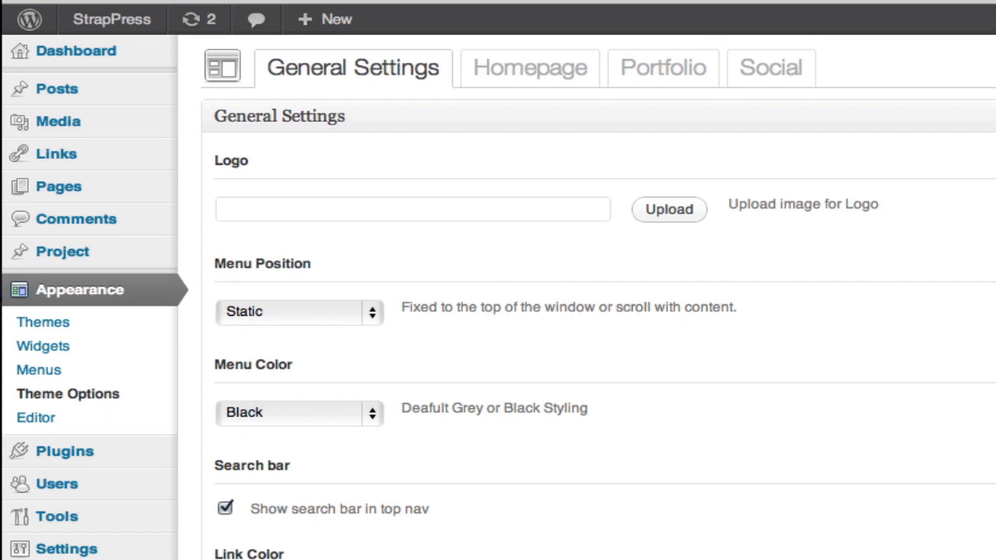
{"action": "mouse_move", "coordinate": [642, 261]}
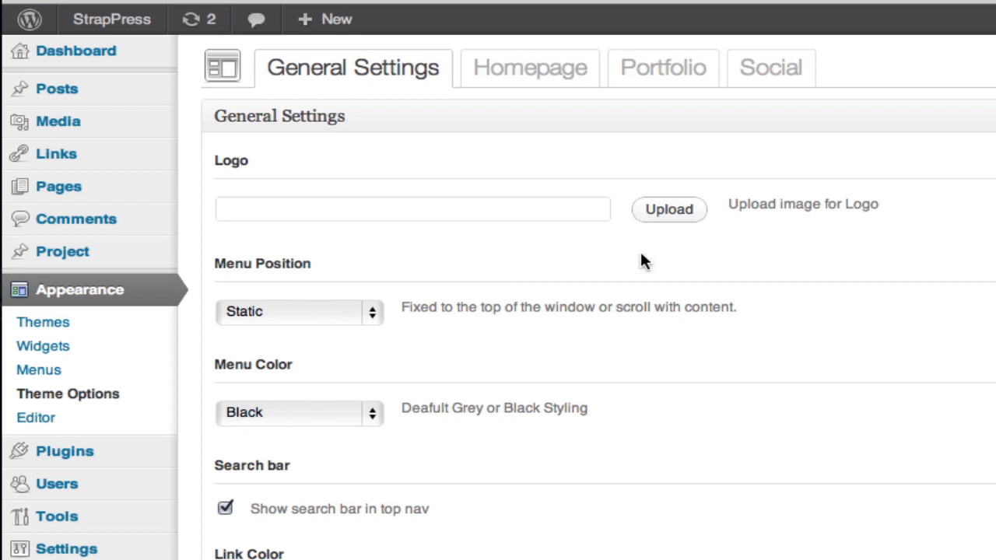
{"action": "mouse_move", "coordinate": [336, 277]}
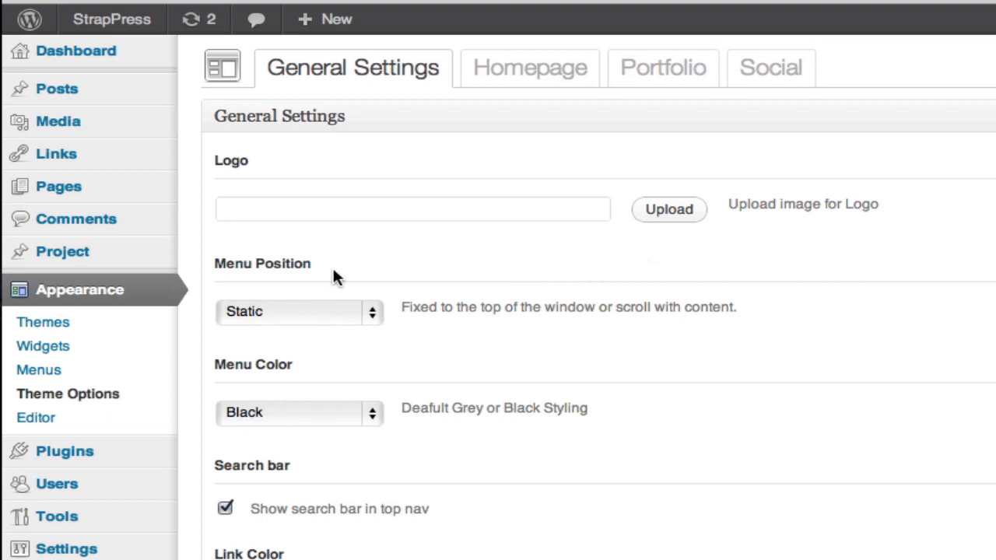
{"action": "mouse_move", "coordinate": [420, 456]}
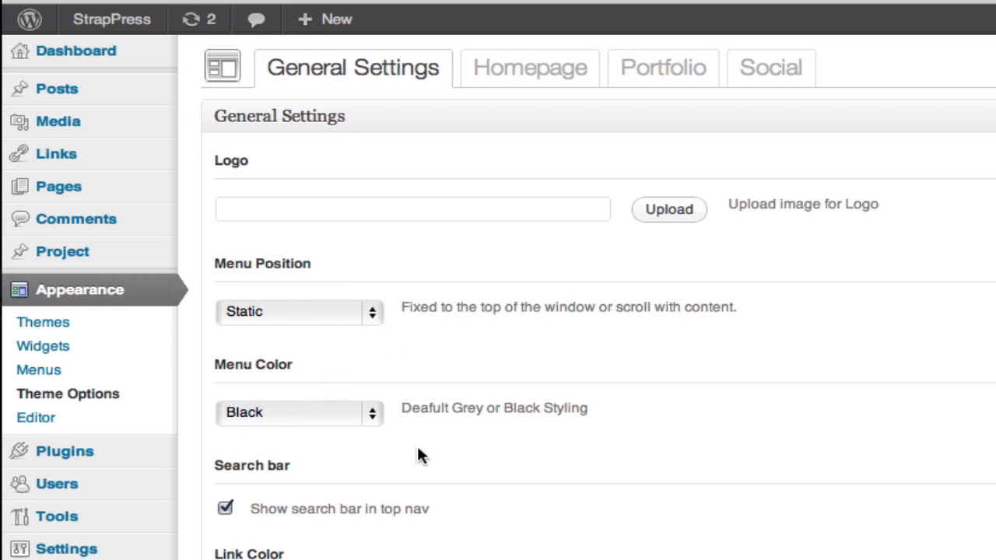
{"action": "scroll", "scroll_direction": "down", "scroll_amount": 3}
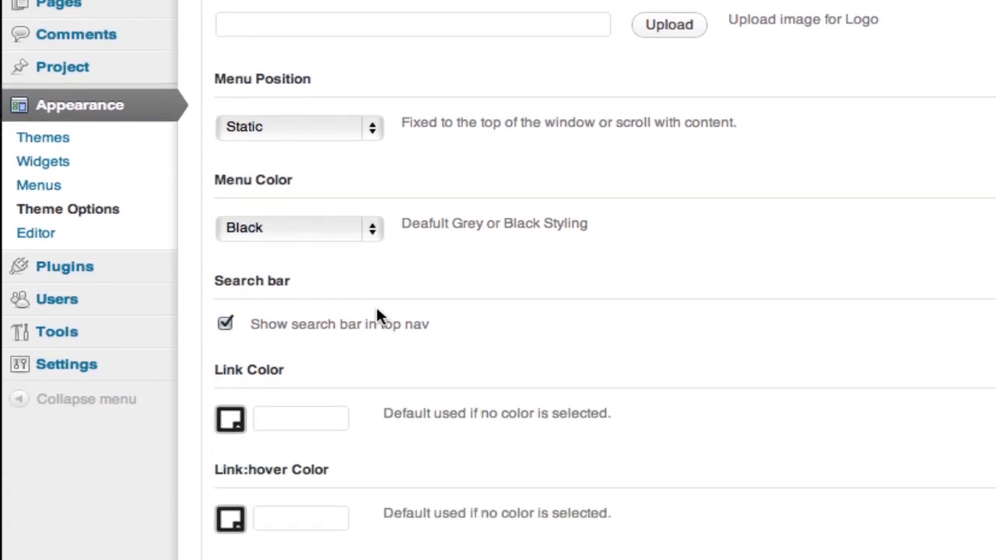
{"action": "scroll", "scroll_direction": "down", "scroll_amount": 3}
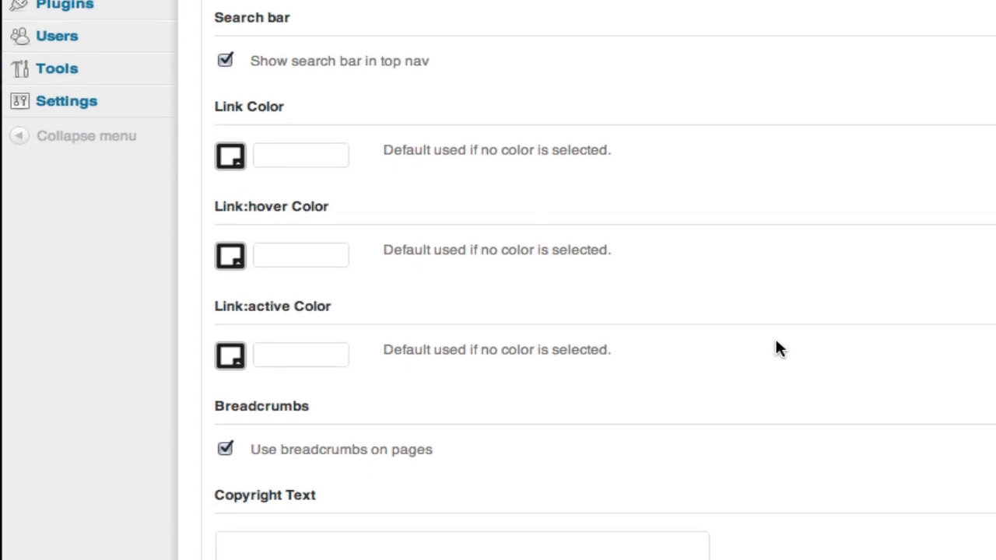
{"action": "mouse_move", "coordinate": [652, 424]}
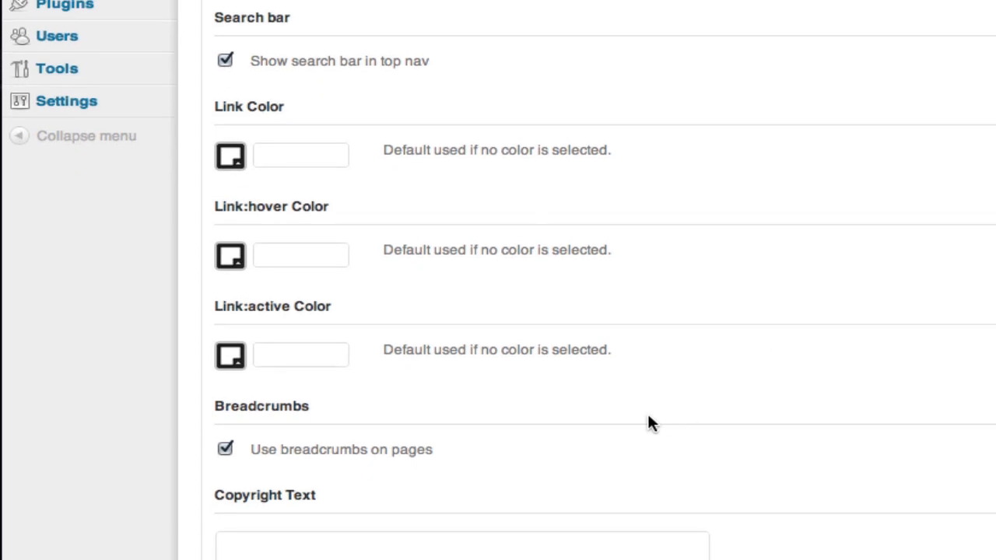
{"action": "scroll", "scroll_direction": "down", "scroll_amount": 3}
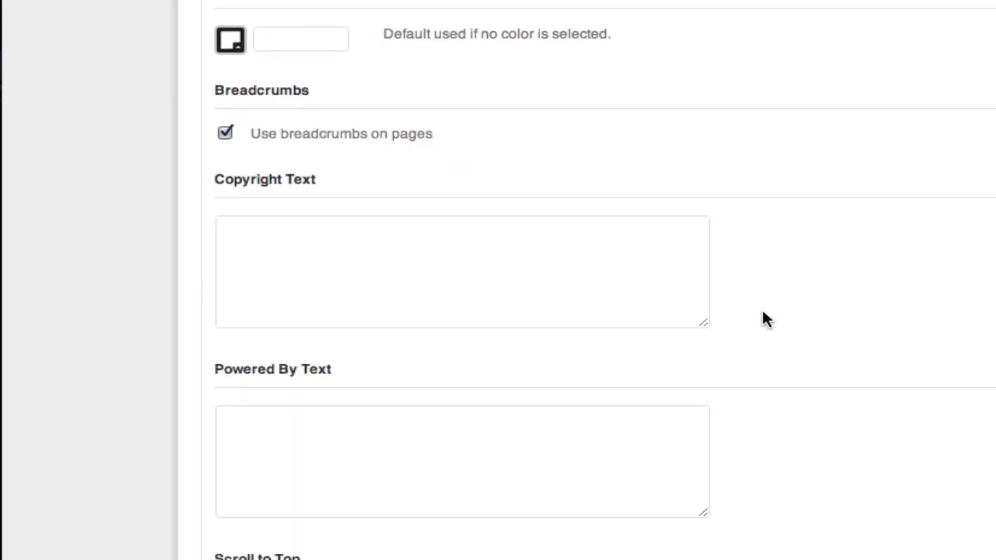
{"action": "scroll", "scroll_direction": "down", "scroll_amount": 3}
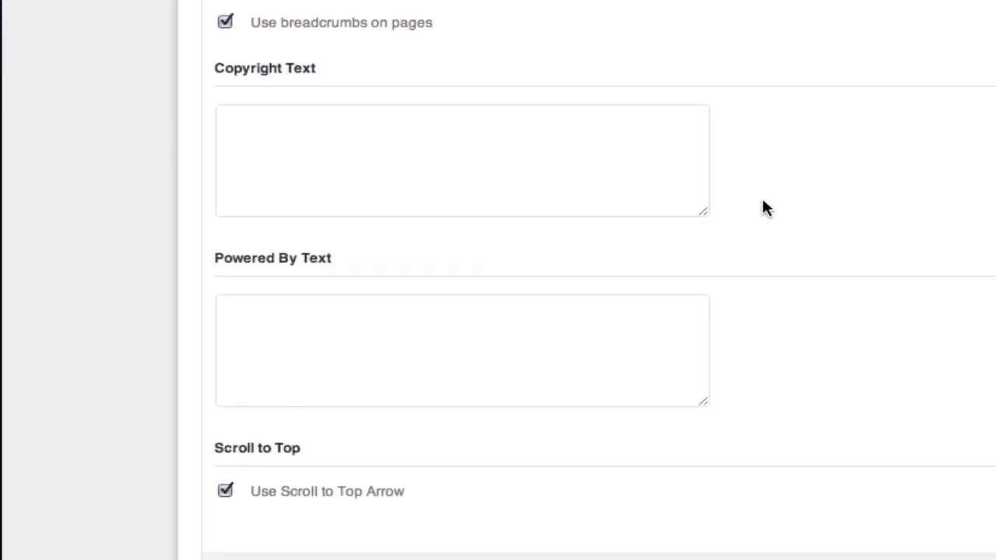
{"action": "scroll", "scroll_direction": "down", "scroll_amount": 3}
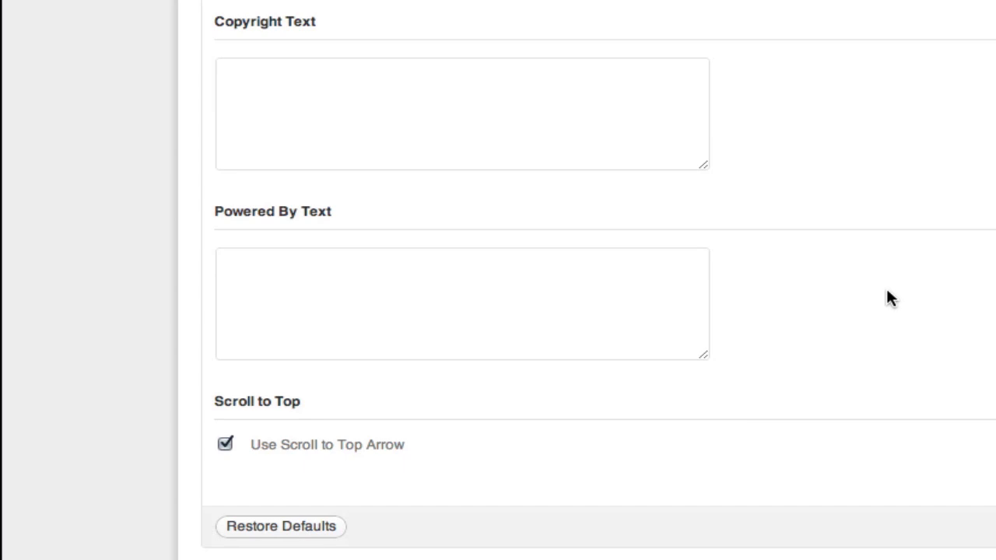
{"action": "scroll", "scroll_direction": "up", "scroll_amount": 3}
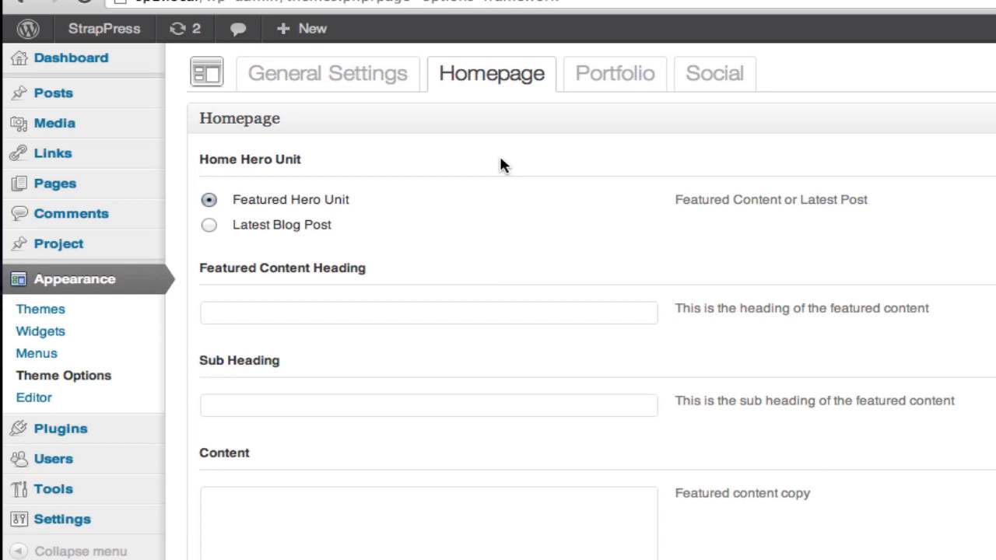
{"action": "mouse_move", "coordinate": [578, 300]}
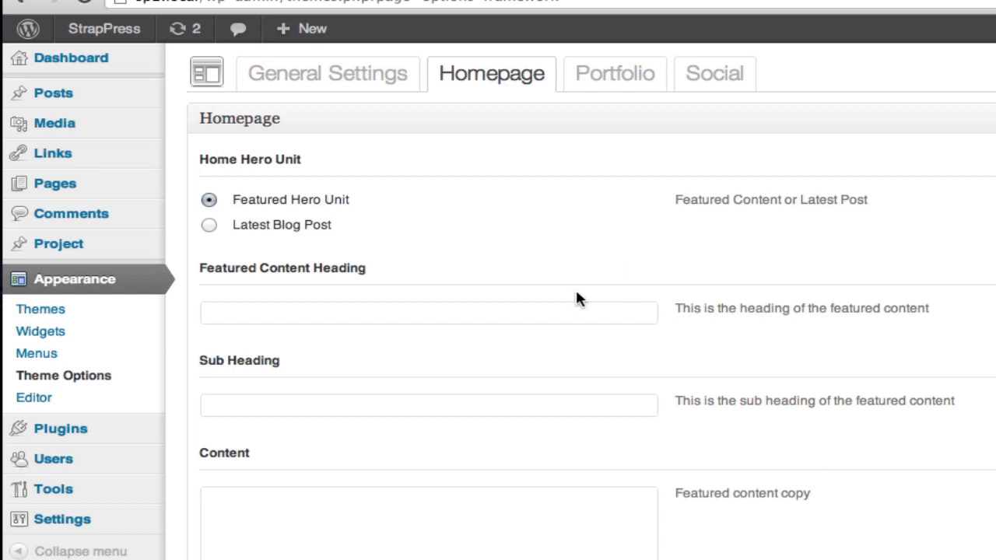
Review the Homepage tab's hero unit, featured content and call-to-action button settings.
{"action": "scroll", "scroll_direction": "down", "scroll_amount": 3}
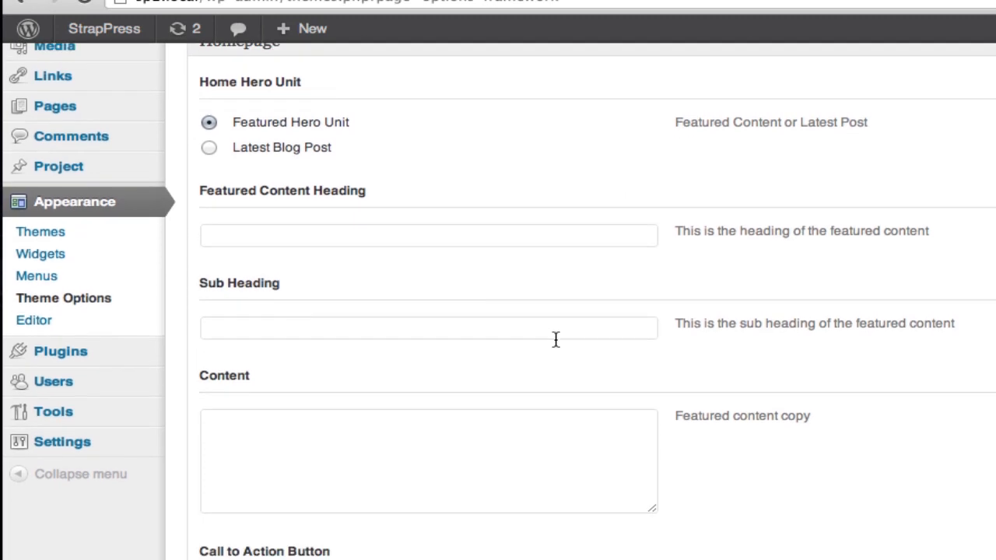
{"action": "scroll", "scroll_direction": "down", "scroll_amount": 3}
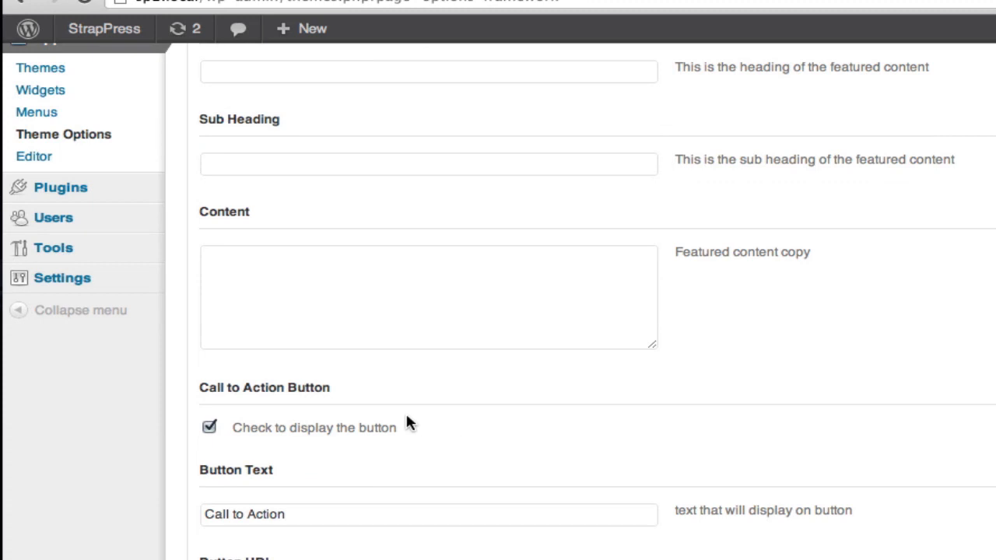
{"action": "scroll", "scroll_direction": "down", "scroll_amount": 3}
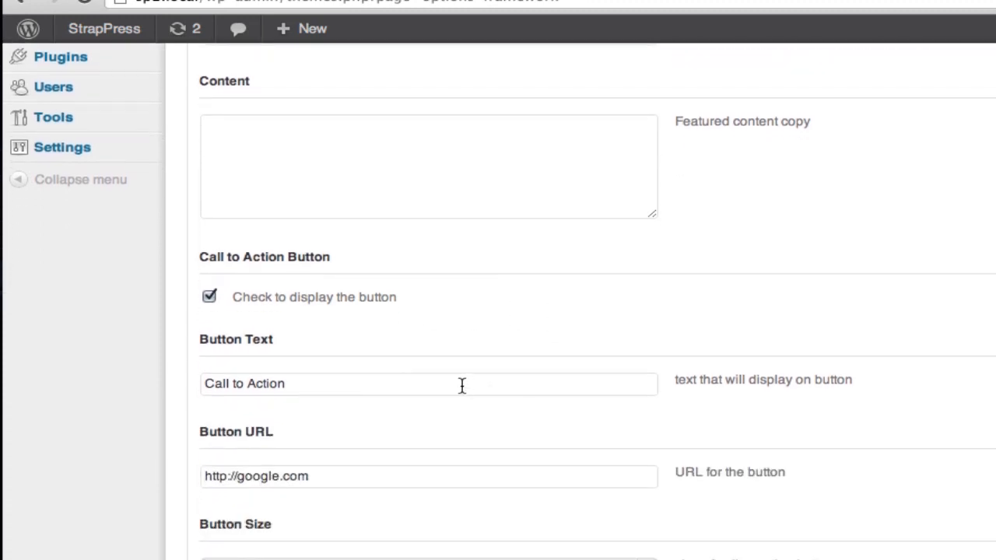
{"action": "mouse_move", "coordinate": [391, 454]}
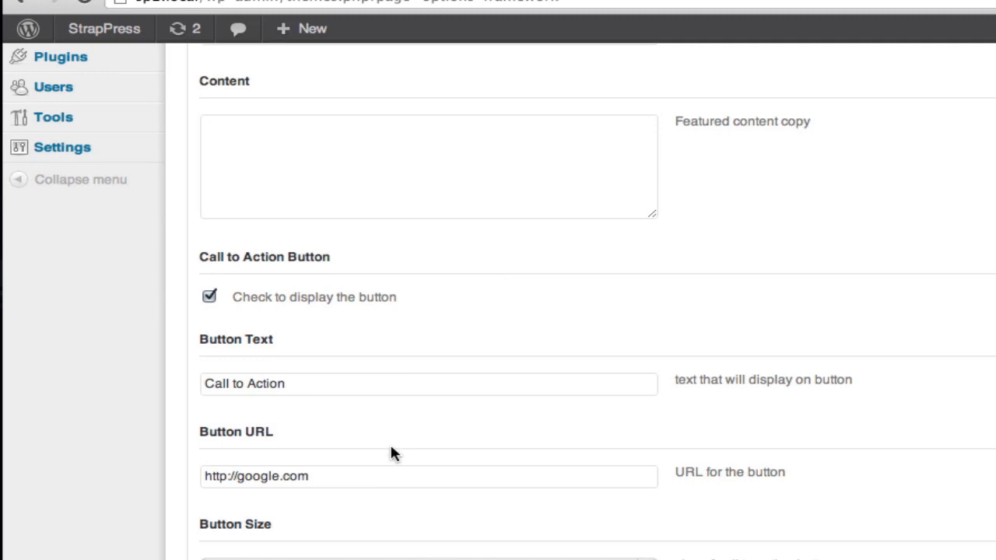
{"action": "scroll", "scroll_direction": "down", "scroll_amount": 3}
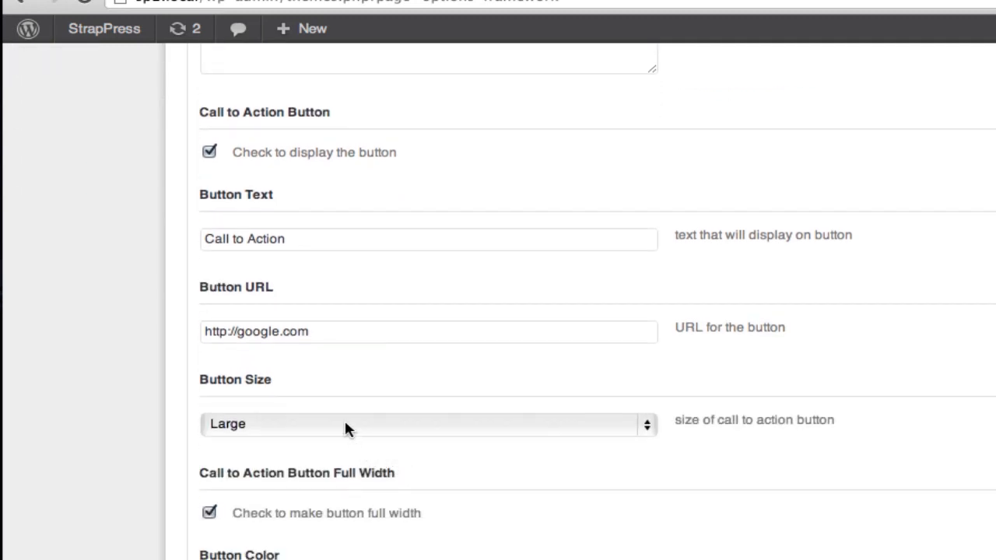
{"action": "mouse_move", "coordinate": [356, 517]}
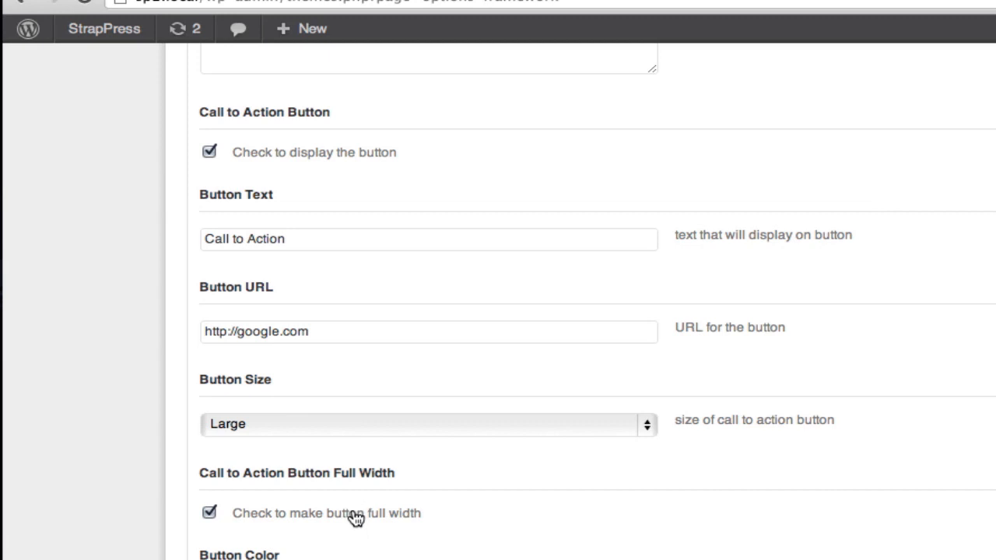
{"action": "scroll", "scroll_direction": "down", "scroll_amount": 3}
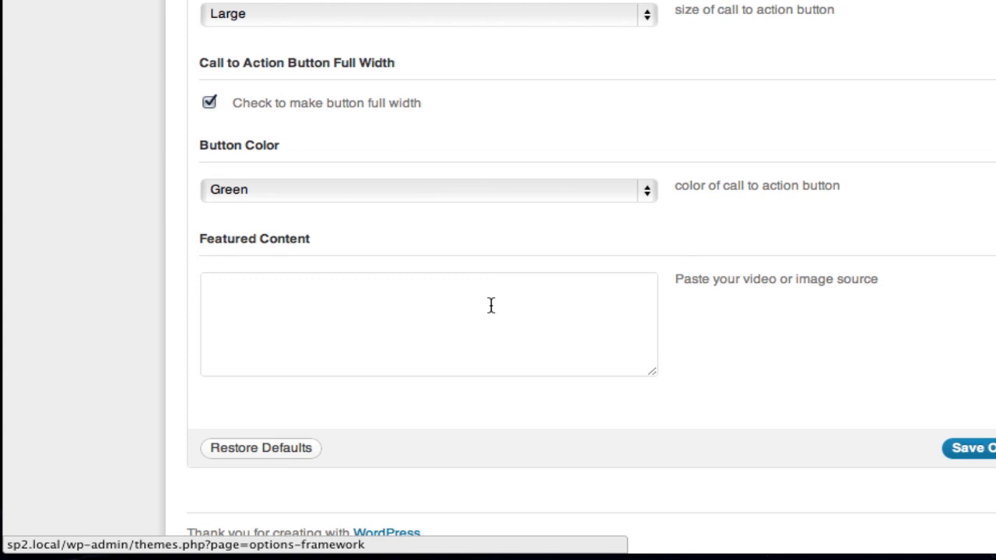
{"action": "mouse_move", "coordinate": [726, 304]}
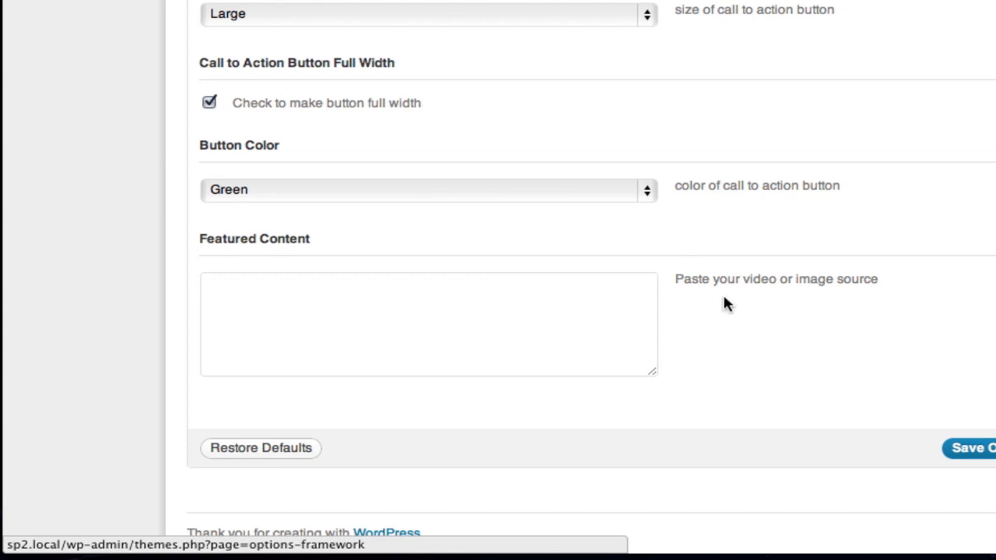
{"action": "scroll", "scroll_direction": "up", "scroll_amount": 3}
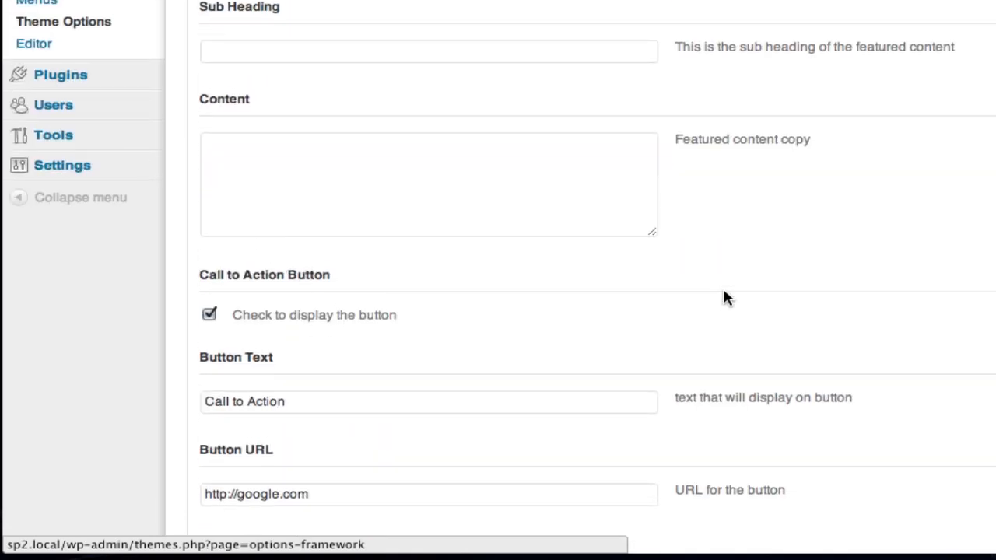
Review Portfolio options for columns, filter buttons, project buttons and project titles.
{"action": "left_click", "coordinate": [423, 45]}
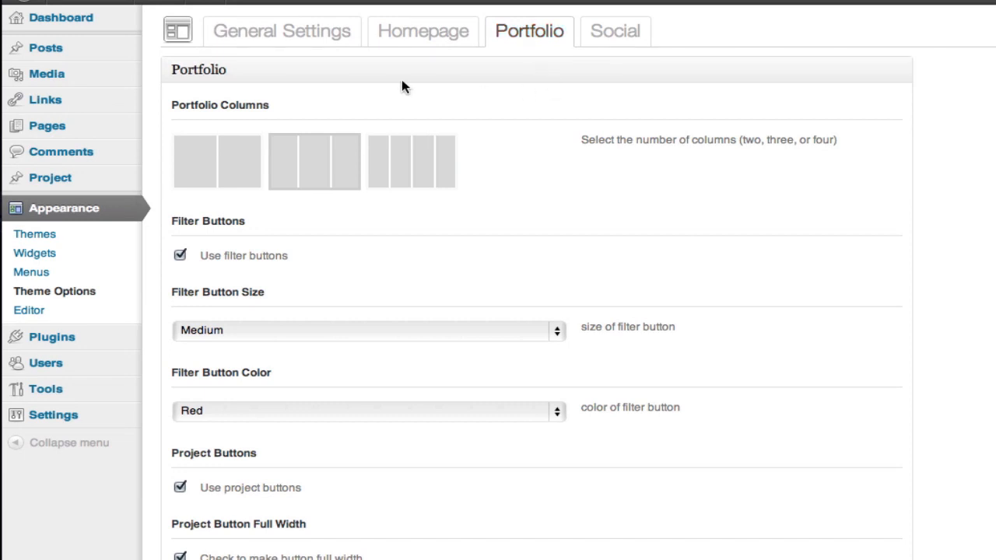
{"action": "mouse_move", "coordinate": [320, 83]}
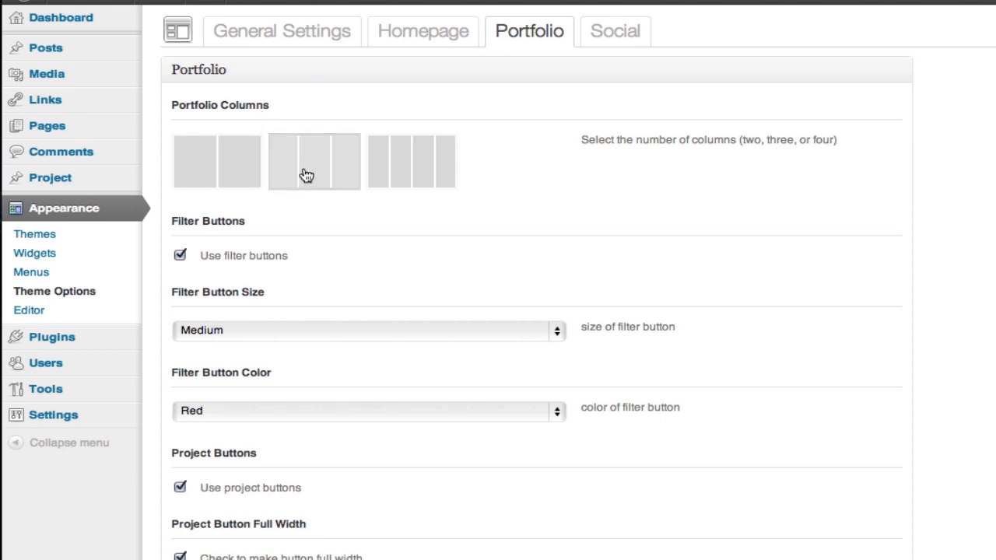
{"action": "mouse_move", "coordinate": [420, 179]}
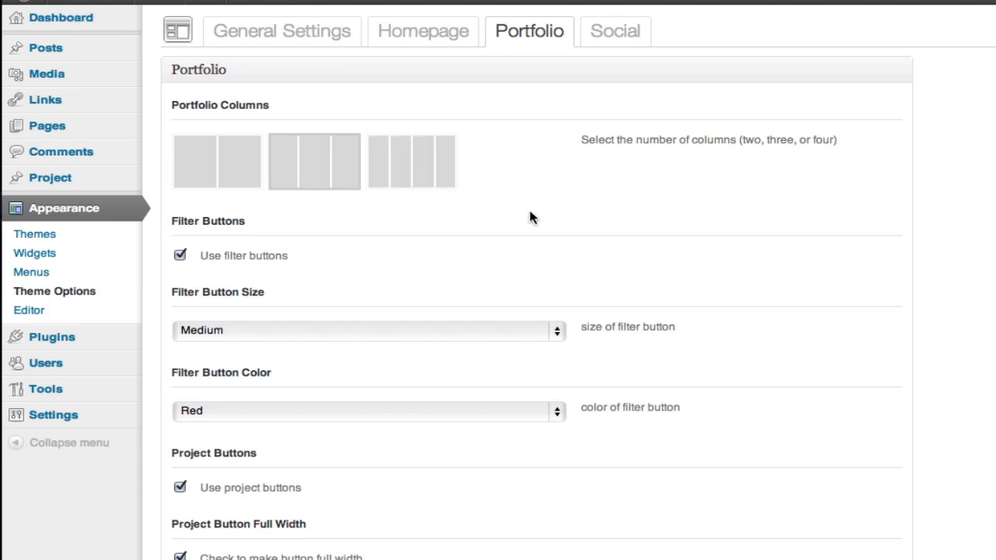
{"action": "mouse_move", "coordinate": [317, 262]}
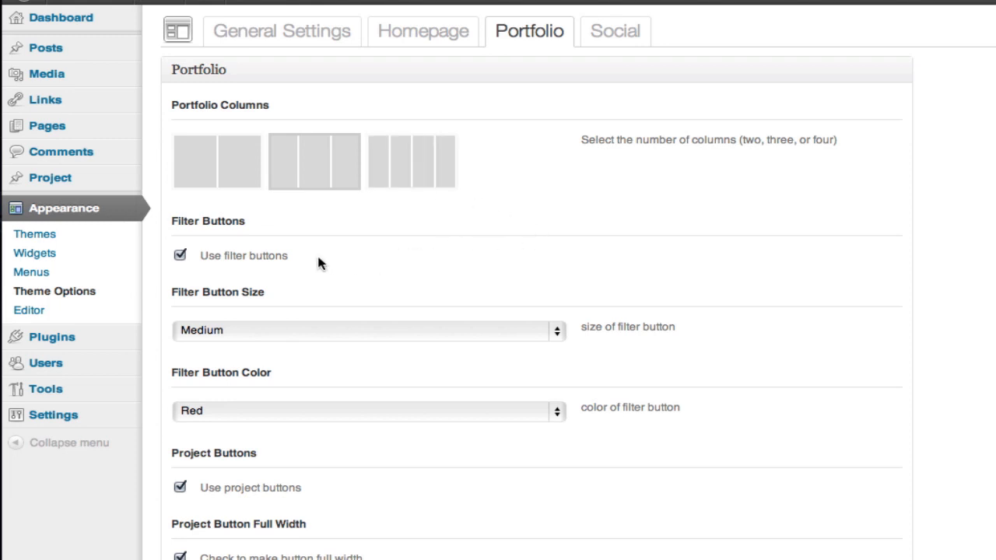
{"action": "mouse_move", "coordinate": [282, 305]}
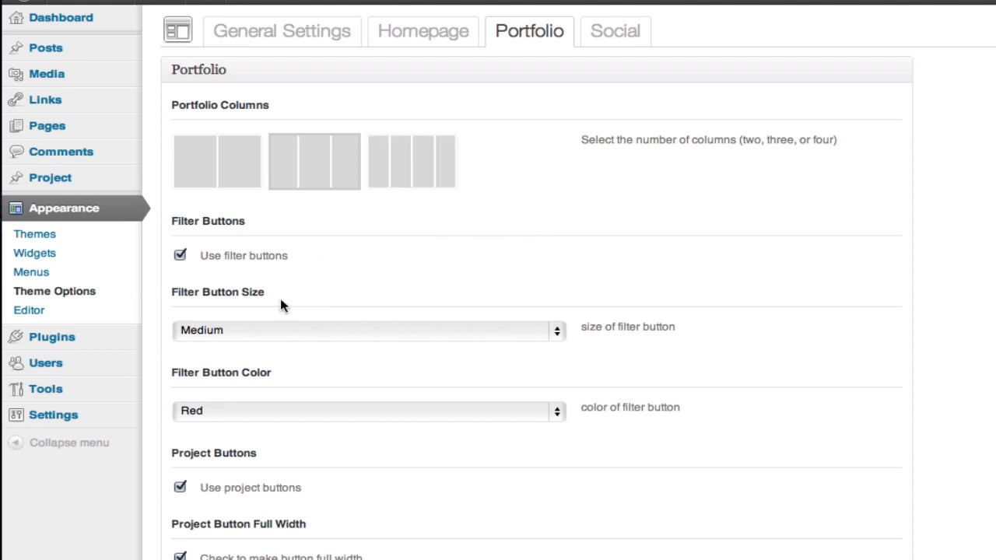
{"action": "mouse_move", "coordinate": [330, 384]}
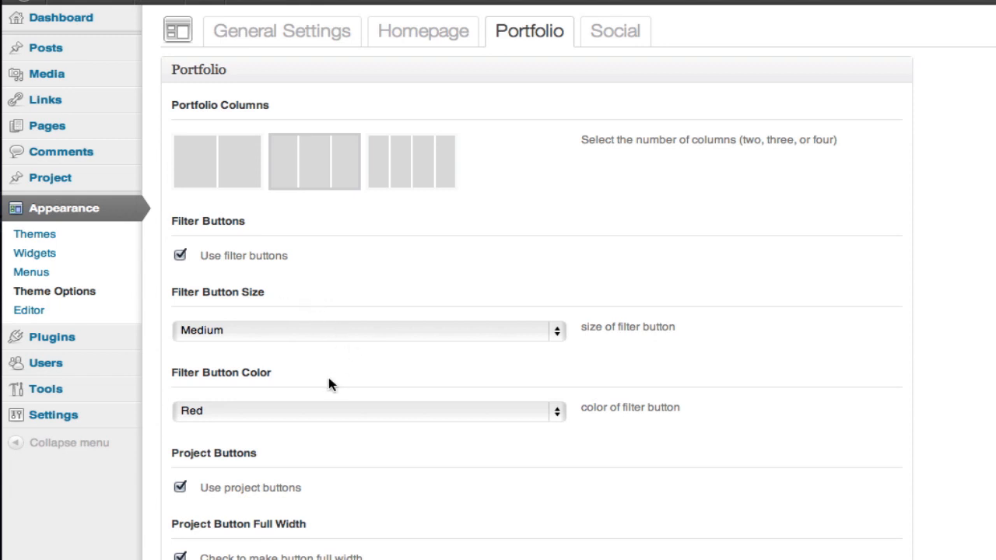
{"action": "scroll", "scroll_direction": "down", "scroll_amount": 3}
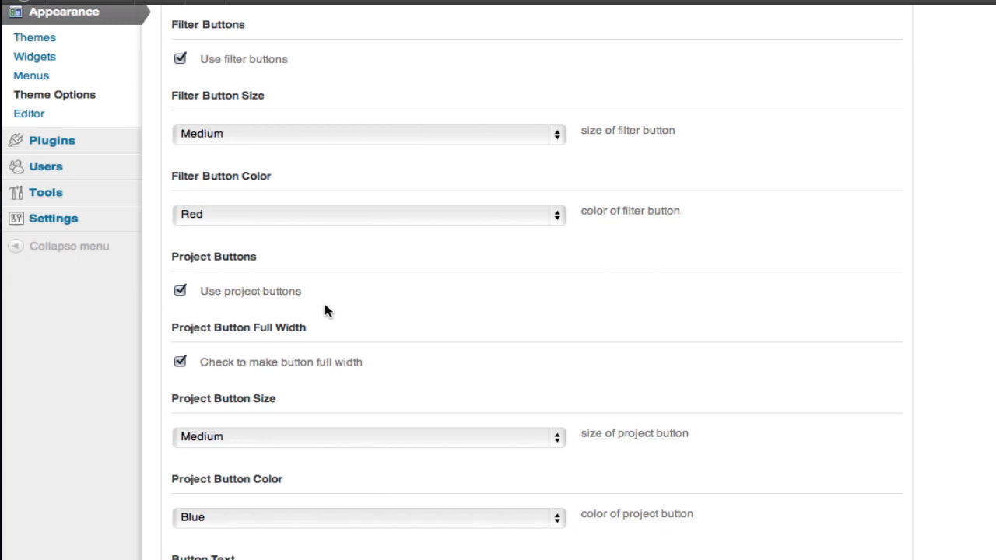
{"action": "mouse_move", "coordinate": [313, 291]}
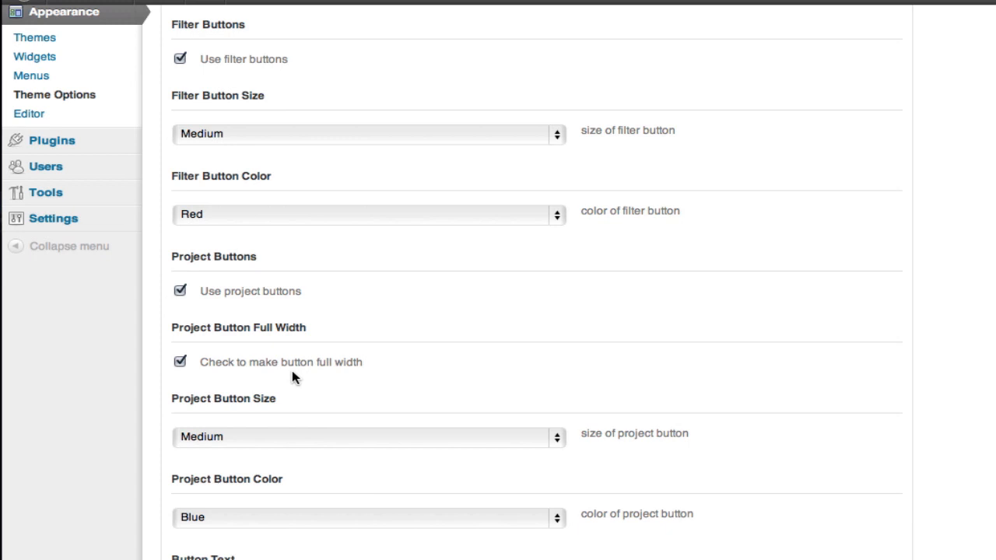
{"action": "scroll", "scroll_direction": "down", "scroll_amount": 3}
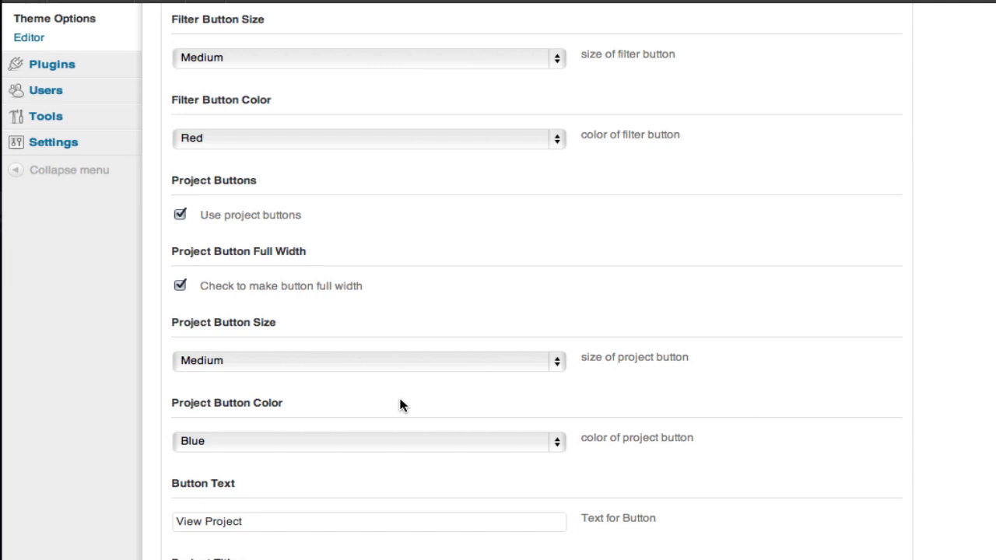
{"action": "mouse_move", "coordinate": [304, 445]}
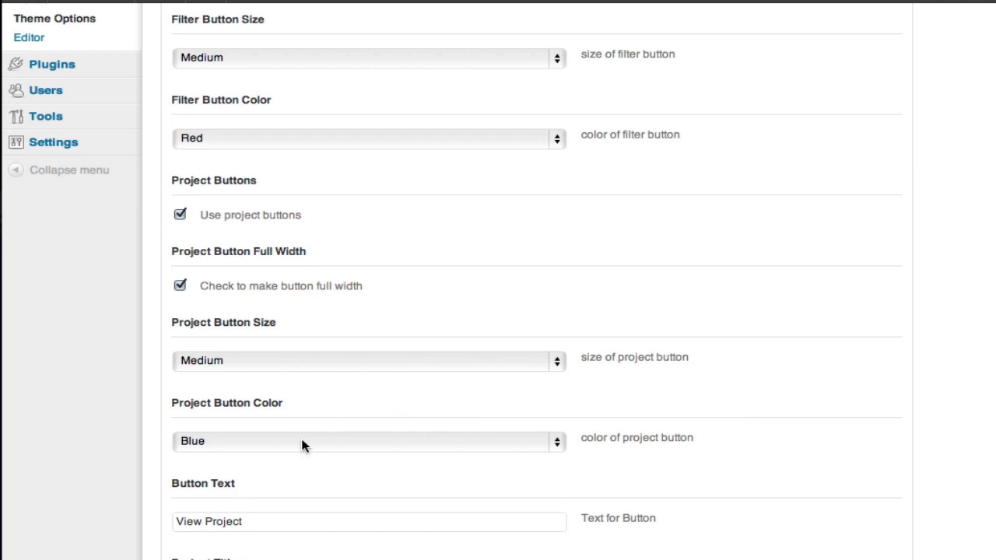
{"action": "mouse_move", "coordinate": [272, 497]}
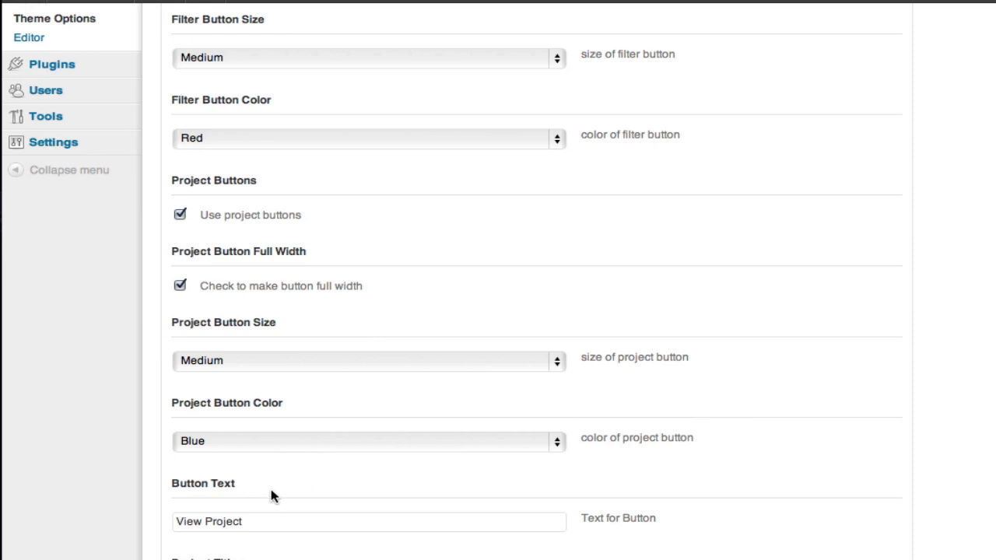
{"action": "scroll", "scroll_direction": "down", "scroll_amount": 3}
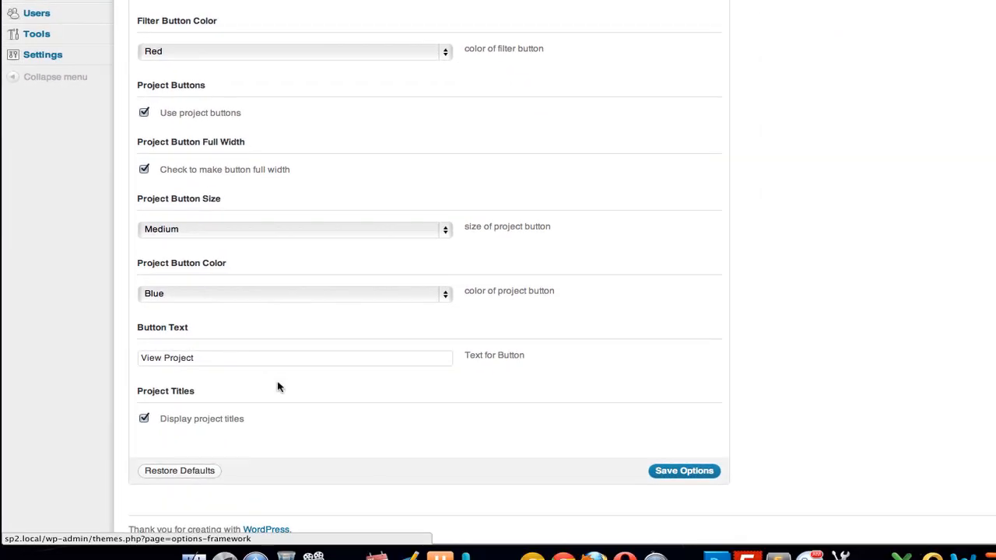
{"action": "mouse_move", "coordinate": [234, 420]}
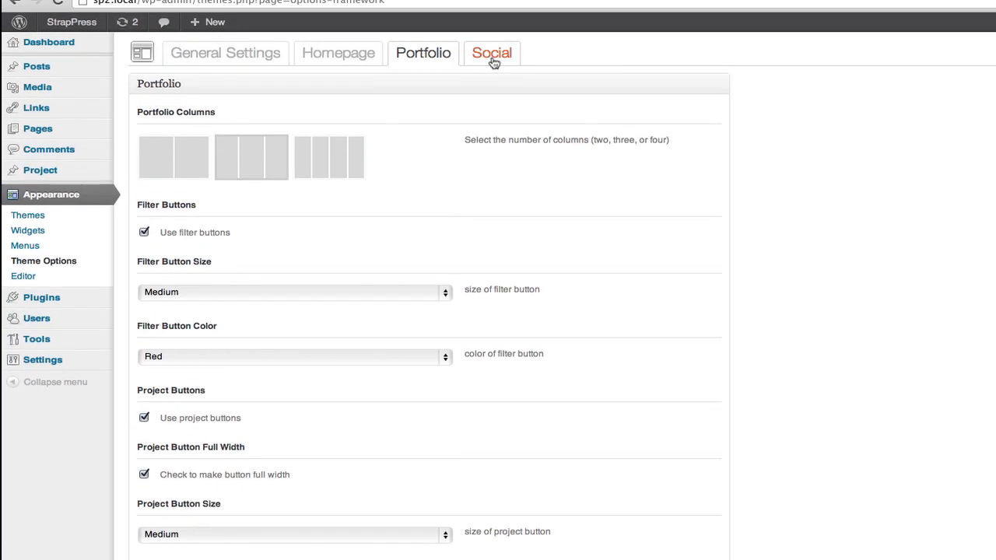
Review the Social tab's icon checkboxes and profile URL fields.
{"action": "left_click", "coordinate": [492, 53]}
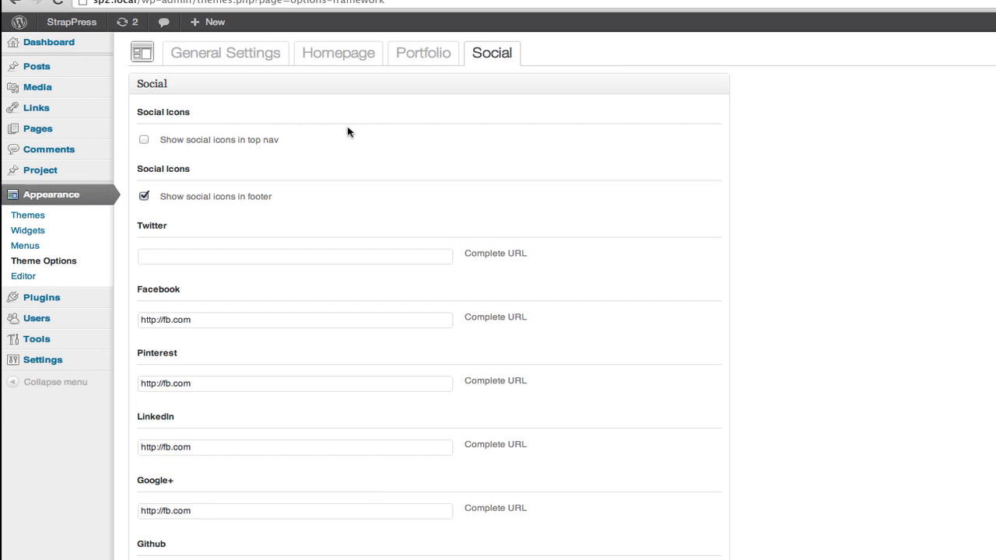
{"action": "mouse_move", "coordinate": [285, 155]}
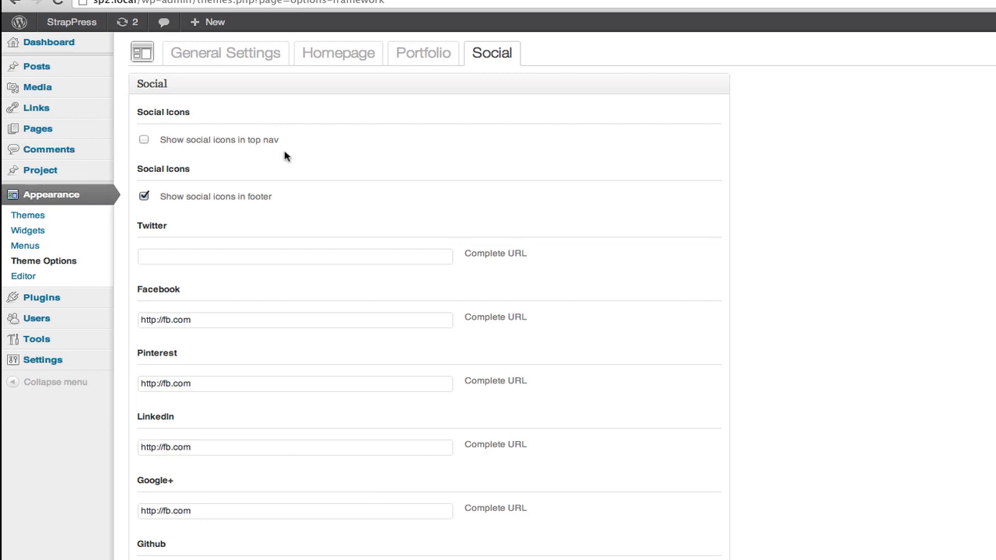
{"action": "mouse_move", "coordinate": [326, 175]}
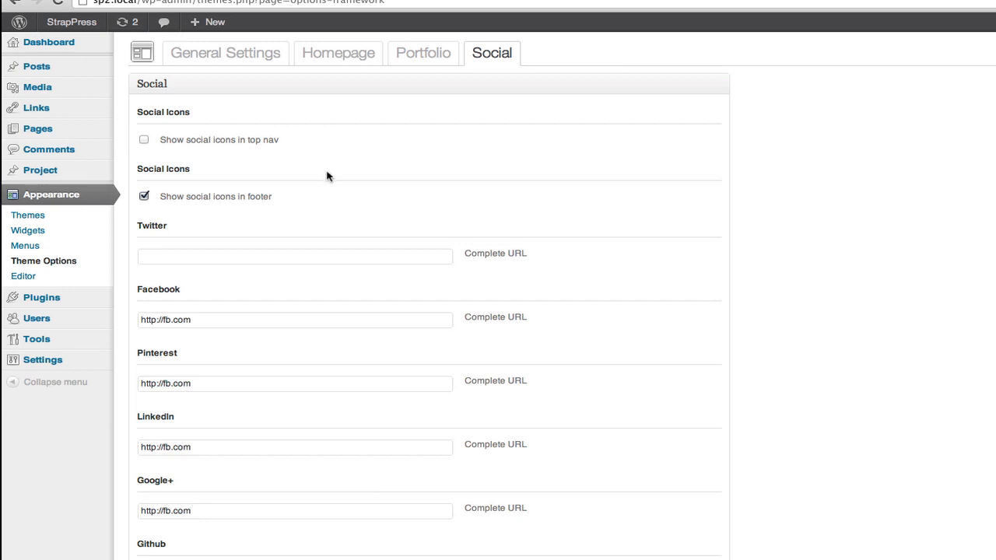
{"action": "mouse_move", "coordinate": [336, 193]}
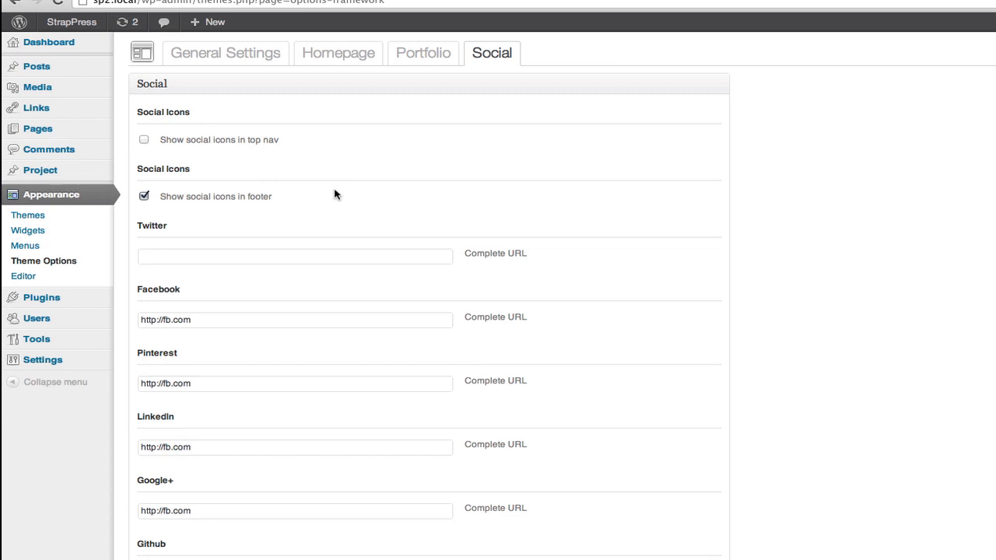
{"action": "mouse_move", "coordinate": [294, 208]}
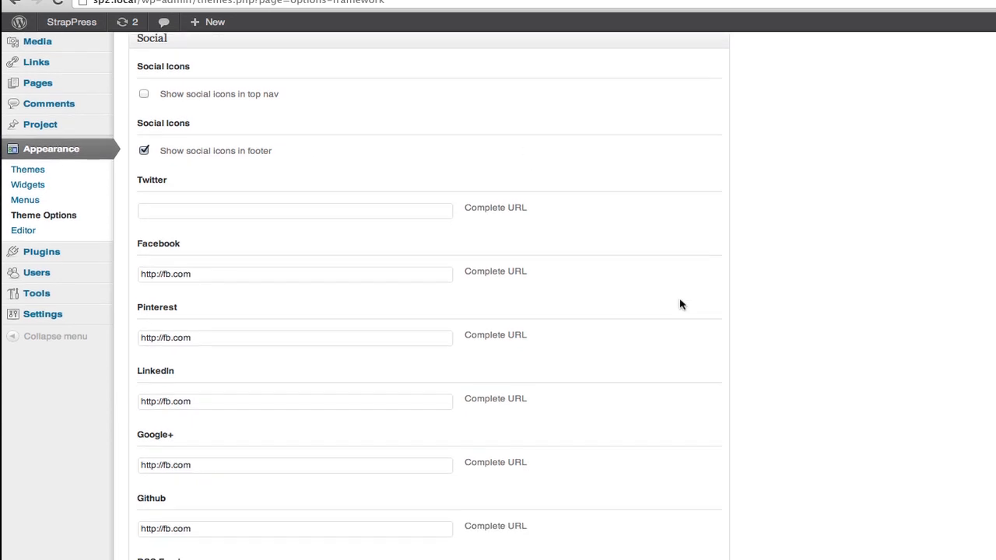
{"action": "scroll", "scroll_direction": "down", "scroll_amount": 3}
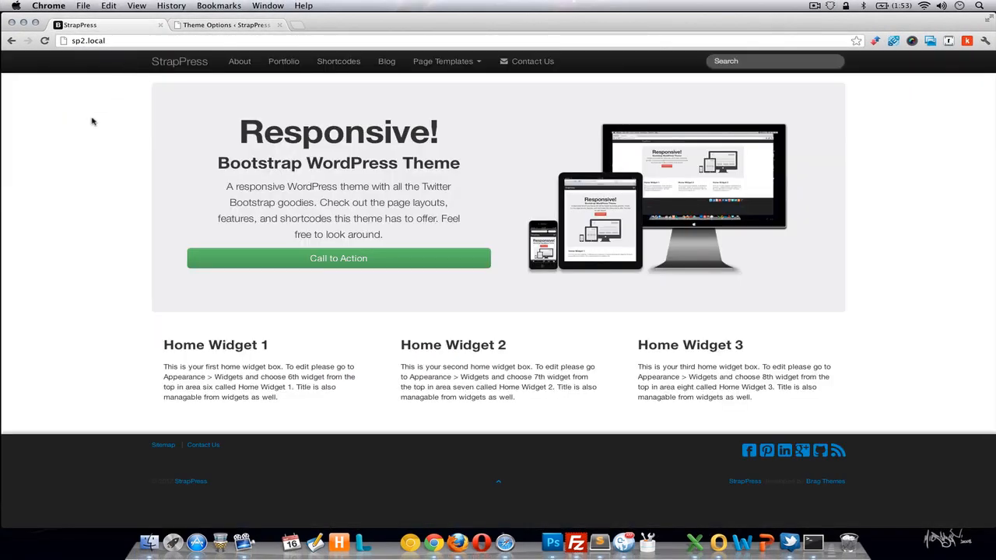
{"action": "mouse_move", "coordinate": [240, 95]}
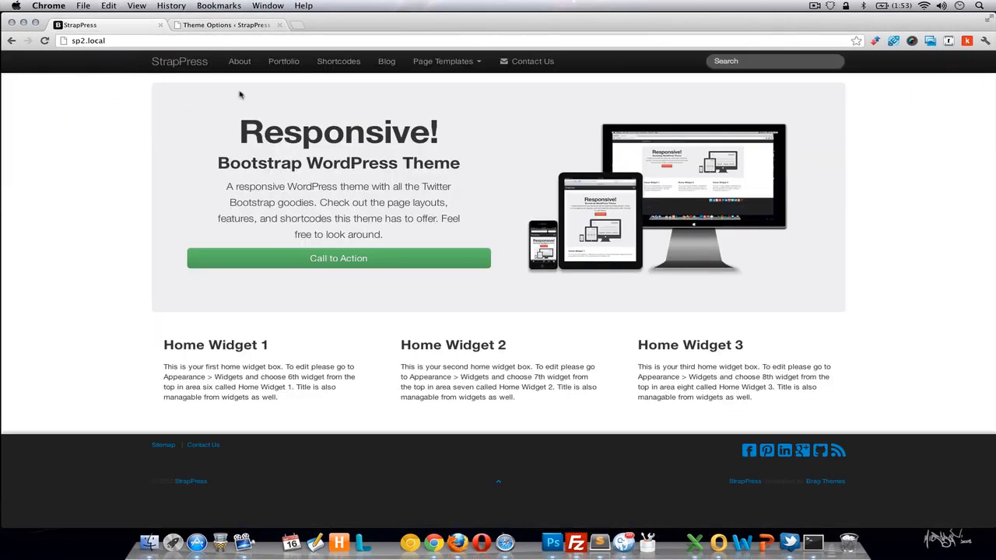
Open Shortcodes from the StrapPress site's top navigation bar.
{"action": "left_click", "coordinate": [339, 61]}
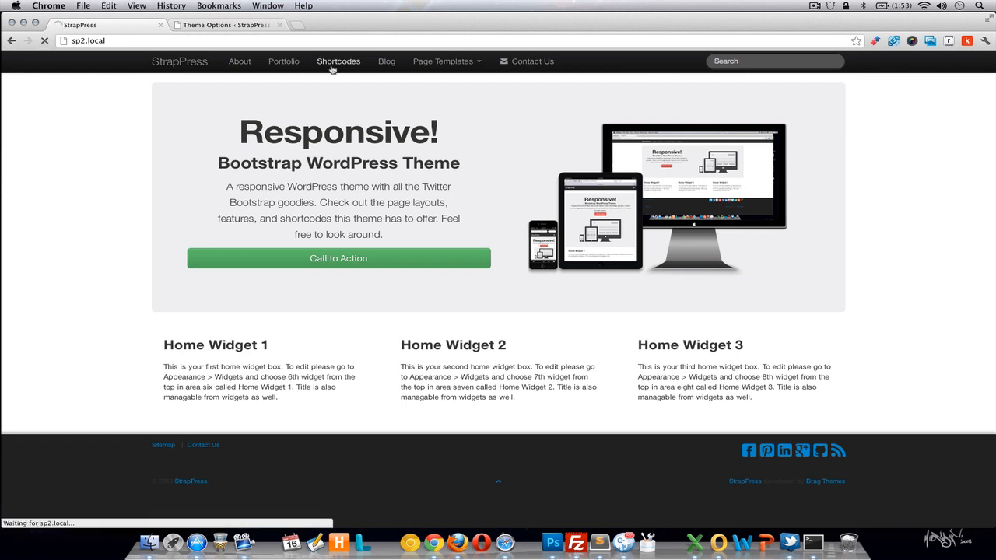
{"action": "left_click", "coordinate": [339, 62]}
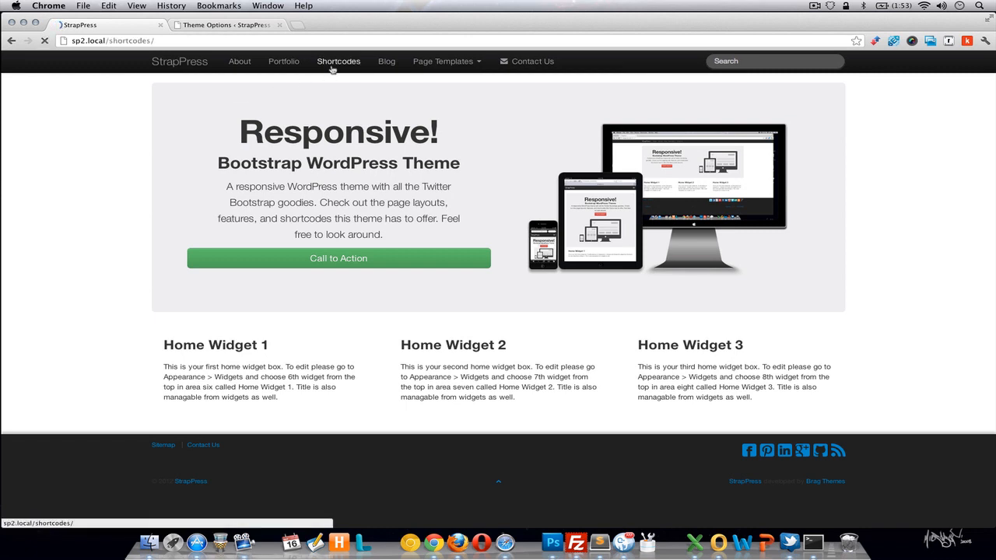
{"action": "left_click", "coordinate": [338, 61]}
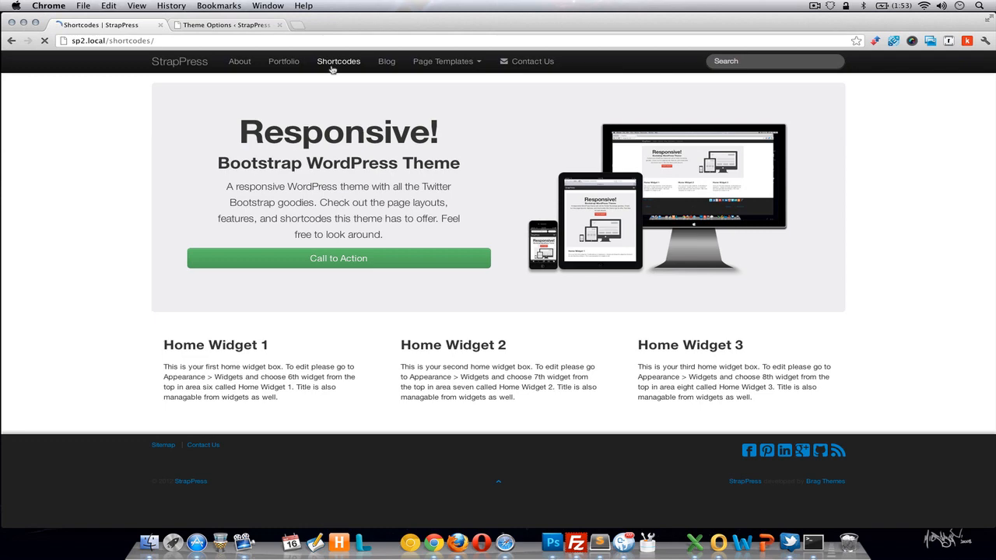
{"action": "left_click", "coordinate": [338, 61]}
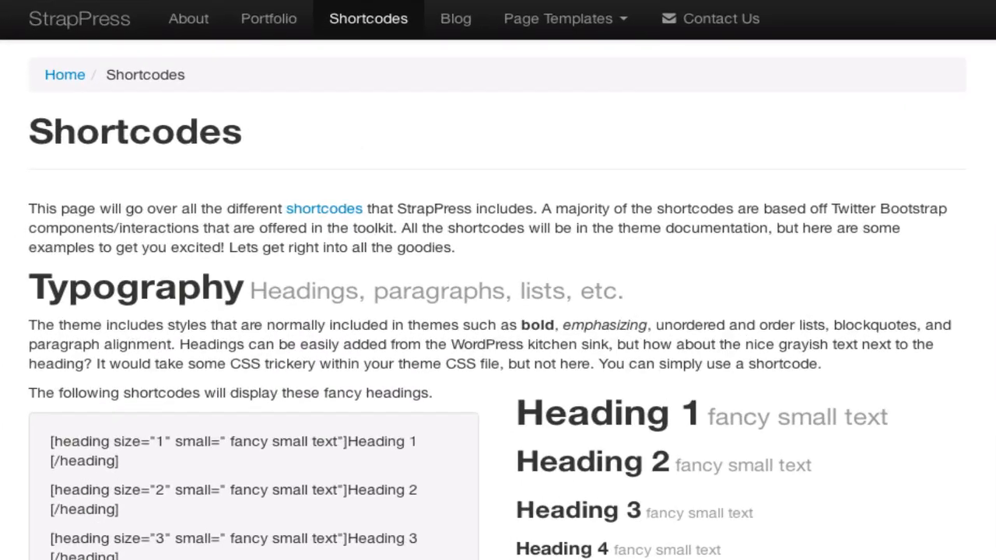
Scroll the Shortcodes page past Typography, Code, Tables and Buttons to Icons.
{"action": "scroll", "scroll_direction": "down", "scroll_amount": 3}
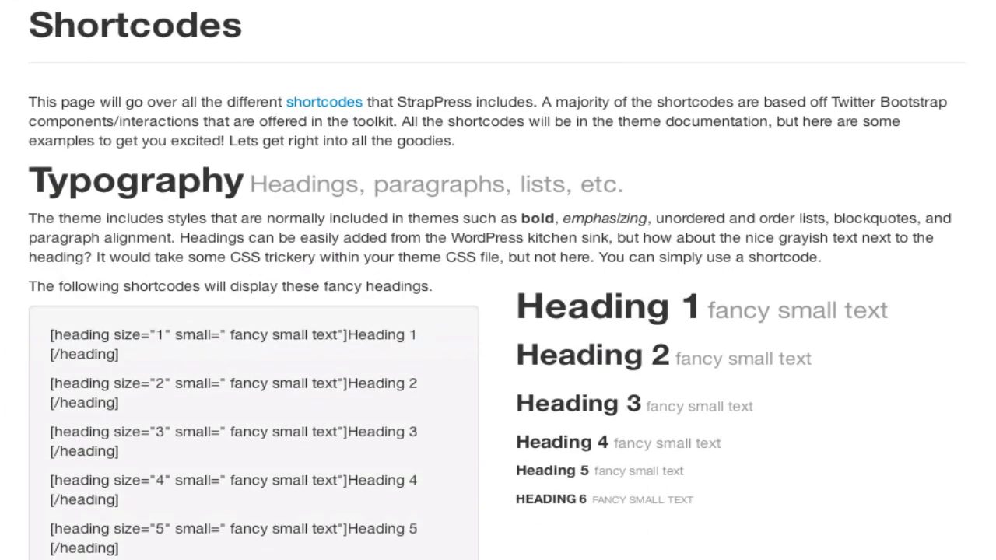
{"action": "scroll", "scroll_direction": "down", "scroll_amount": 3}
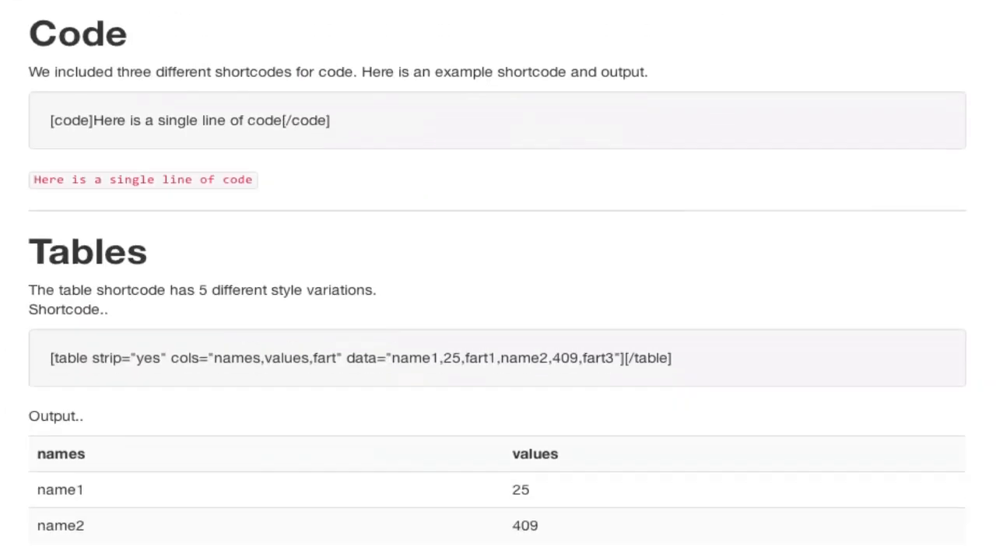
{"action": "scroll", "scroll_direction": "down", "scroll_amount": 3}
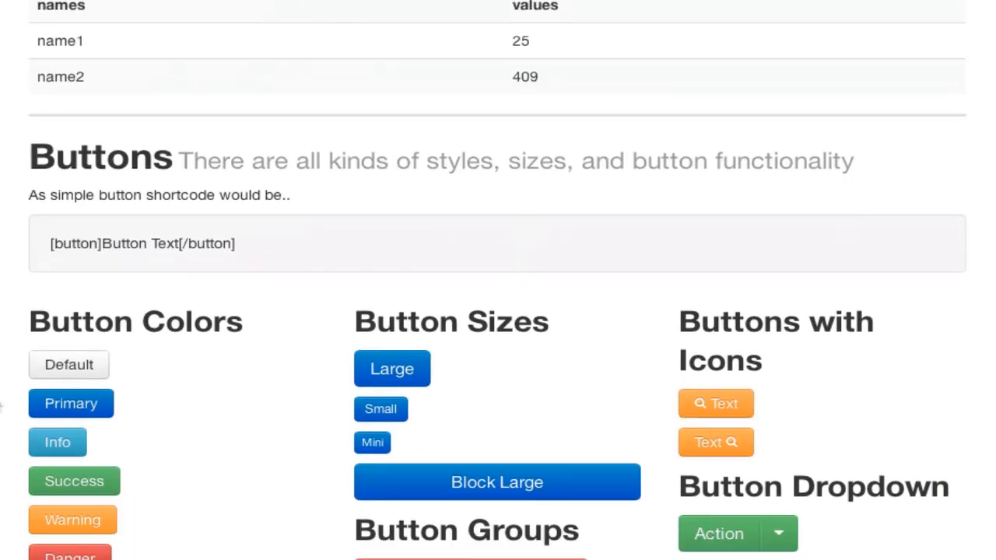
{"action": "scroll", "scroll_direction": "down", "scroll_amount": 3}
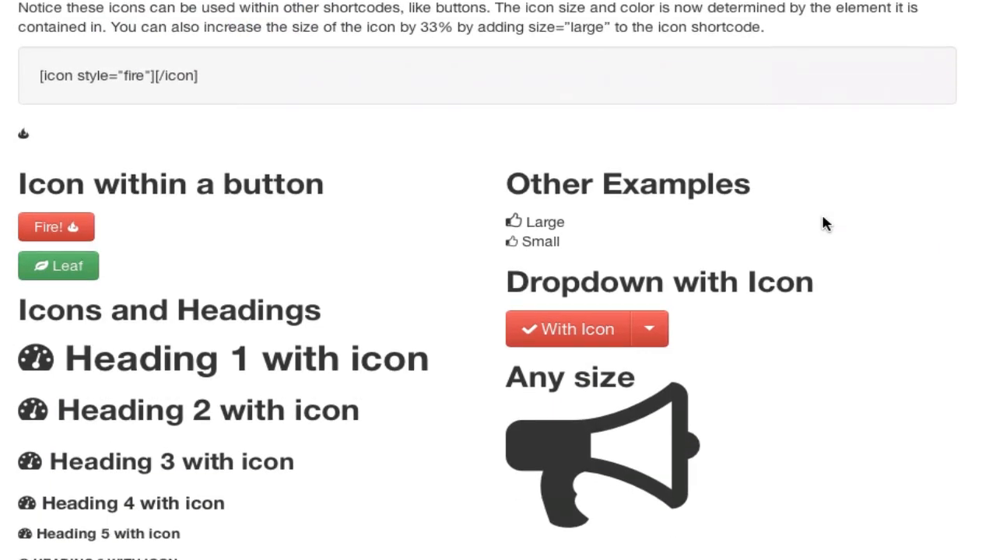
{"action": "scroll", "scroll_direction": "down", "scroll_amount": 3}
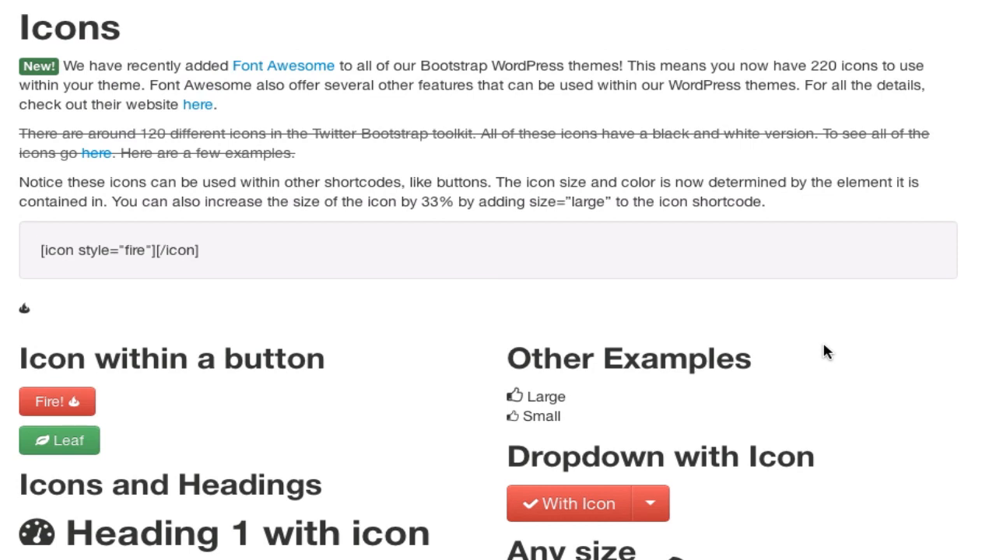
Select the 'Content with shortcodes!' pill in the Togglable Pills demo.
{"action": "scroll", "scroll_direction": "down", "scroll_amount": 3}
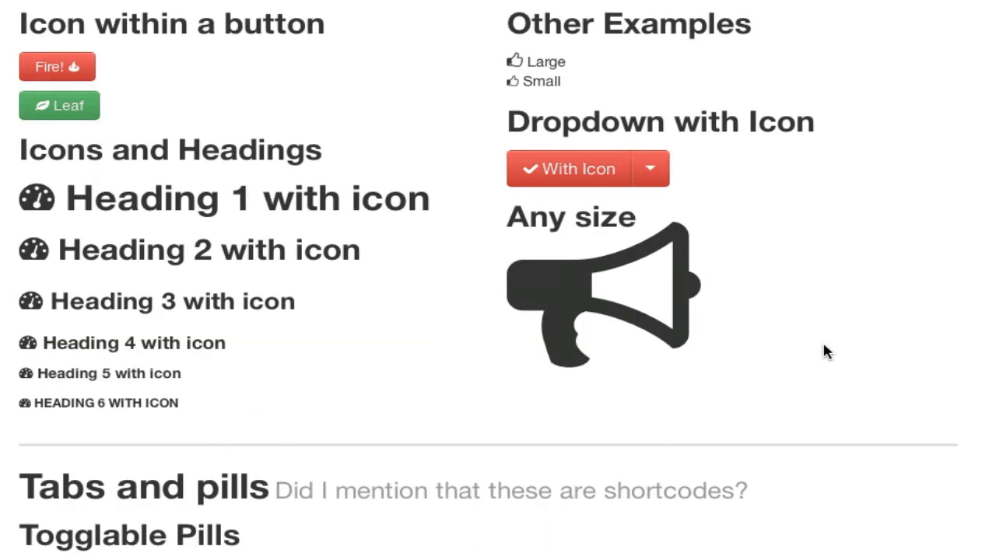
{"action": "scroll", "scroll_direction": "down", "scroll_amount": 3}
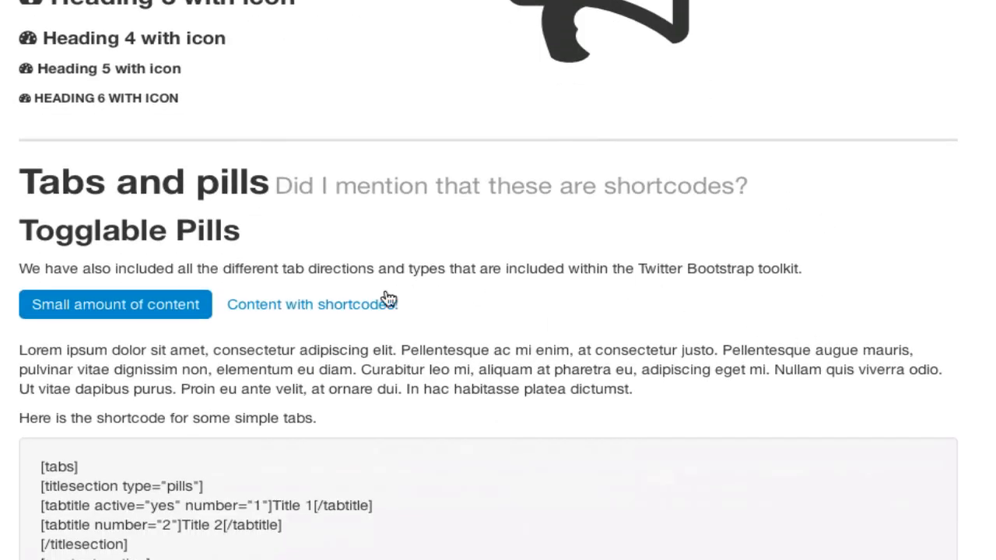
{"action": "left_click", "coordinate": [312, 304]}
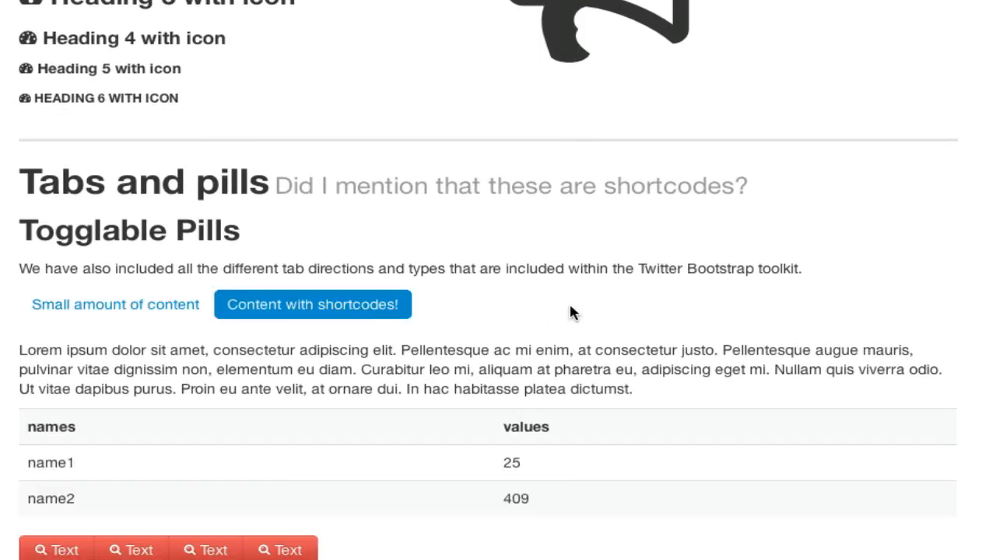
Scroll through the alert, progress bar, tooltip, popover, accordion and carousel examples.
{"action": "scroll", "scroll_direction": "down", "scroll_amount": 3}
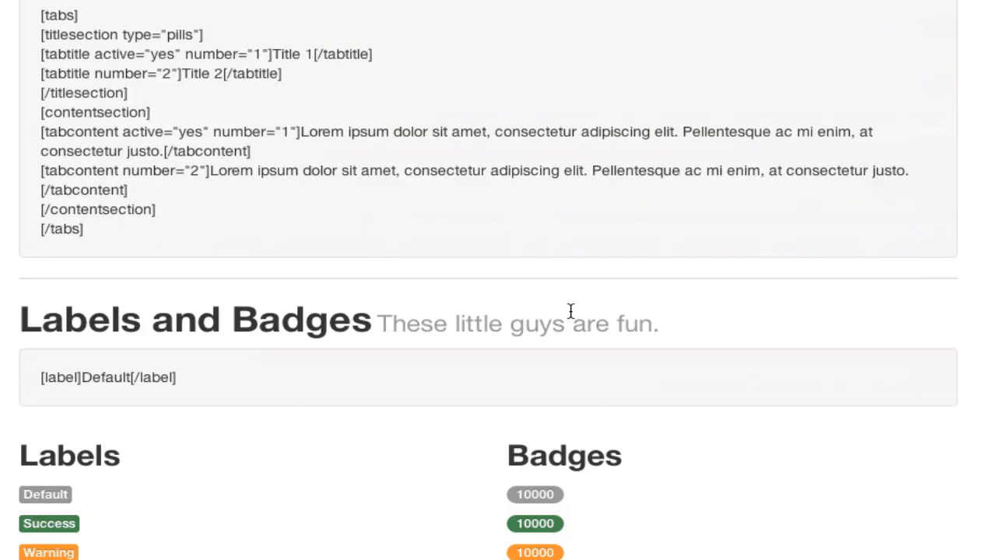
{"action": "scroll", "scroll_direction": "down", "scroll_amount": 3}
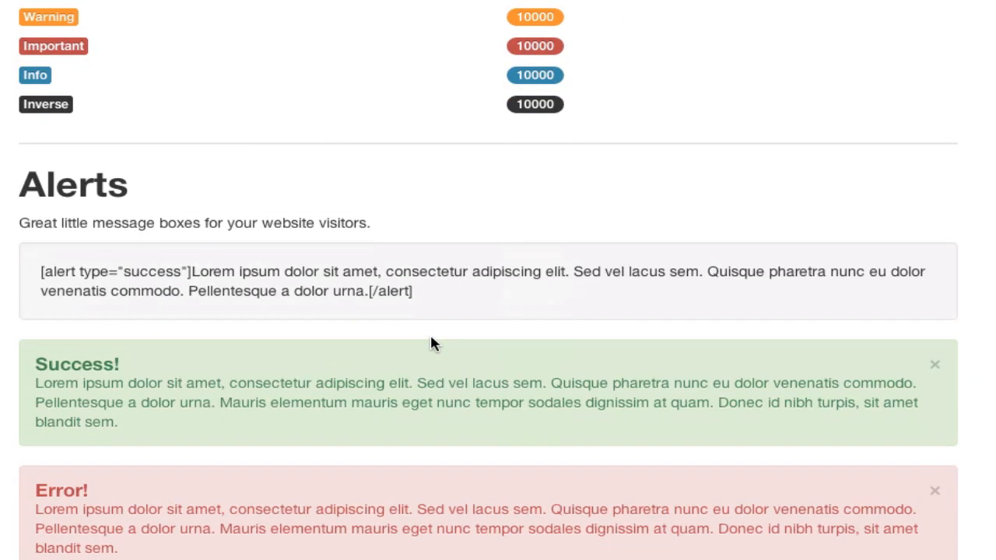
{"action": "scroll", "scroll_direction": "down", "scroll_amount": 3}
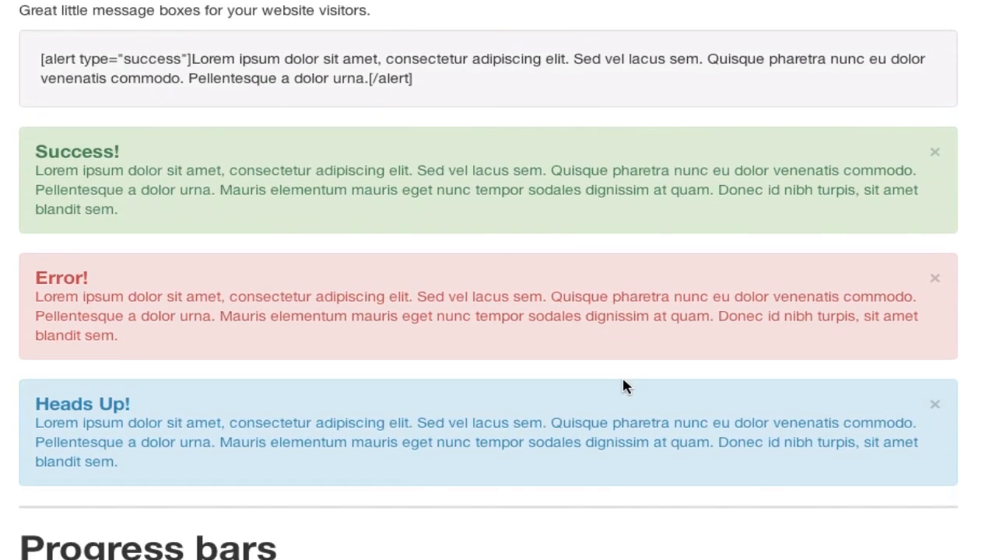
{"action": "scroll", "scroll_direction": "down", "scroll_amount": 3}
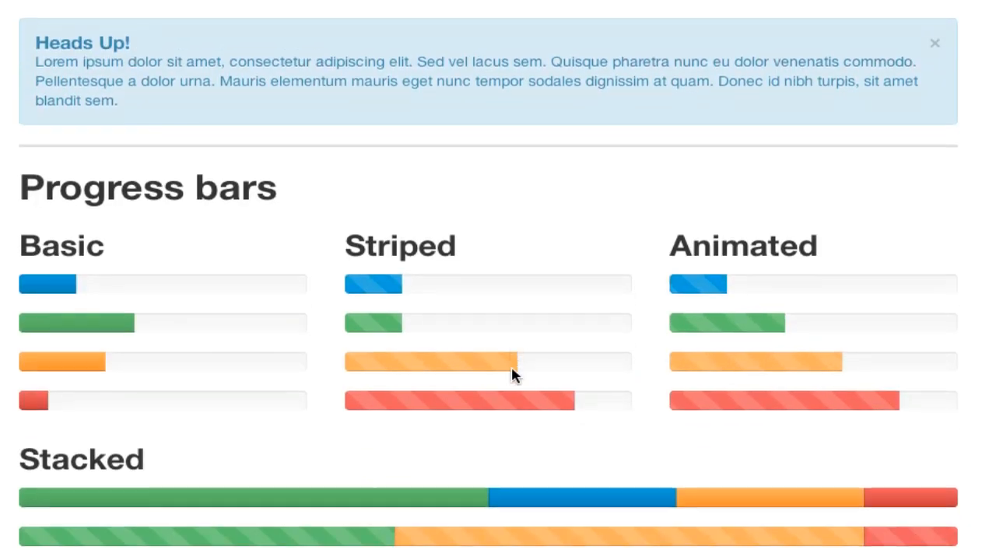
{"action": "scroll", "scroll_direction": "down", "scroll_amount": 3}
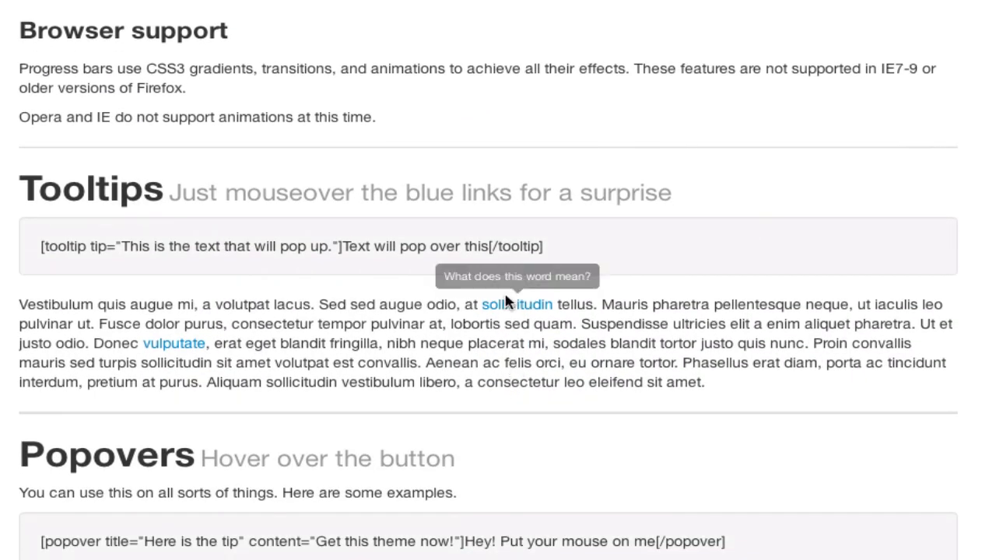
{"action": "scroll", "scroll_direction": "down", "scroll_amount": 3}
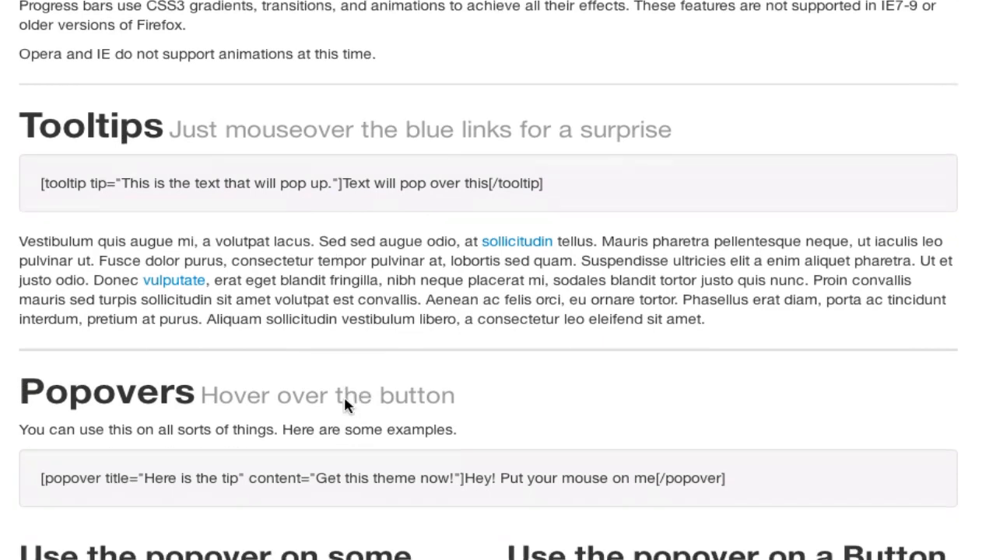
{"action": "scroll", "scroll_direction": "down", "scroll_amount": 3}
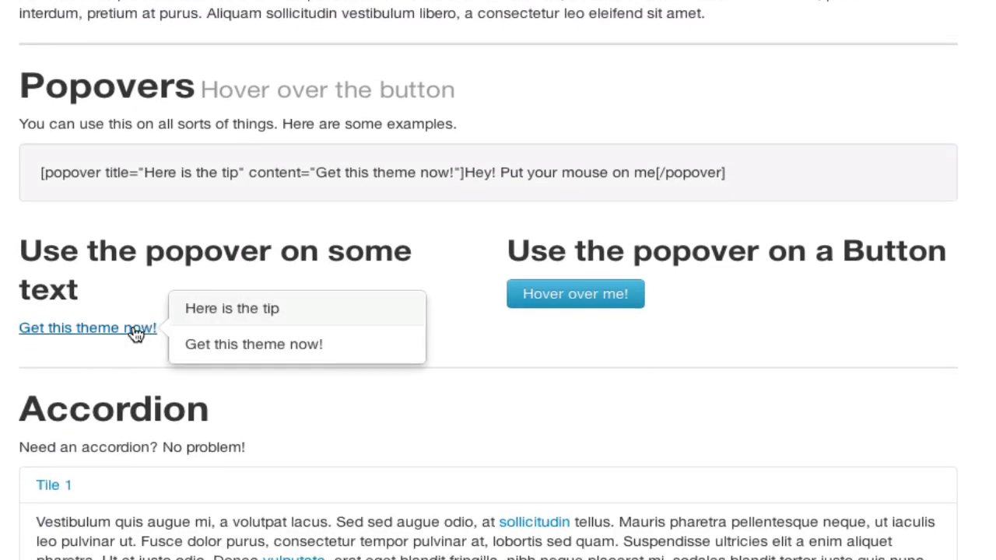
{"action": "scroll", "scroll_direction": "down", "scroll_amount": 3}
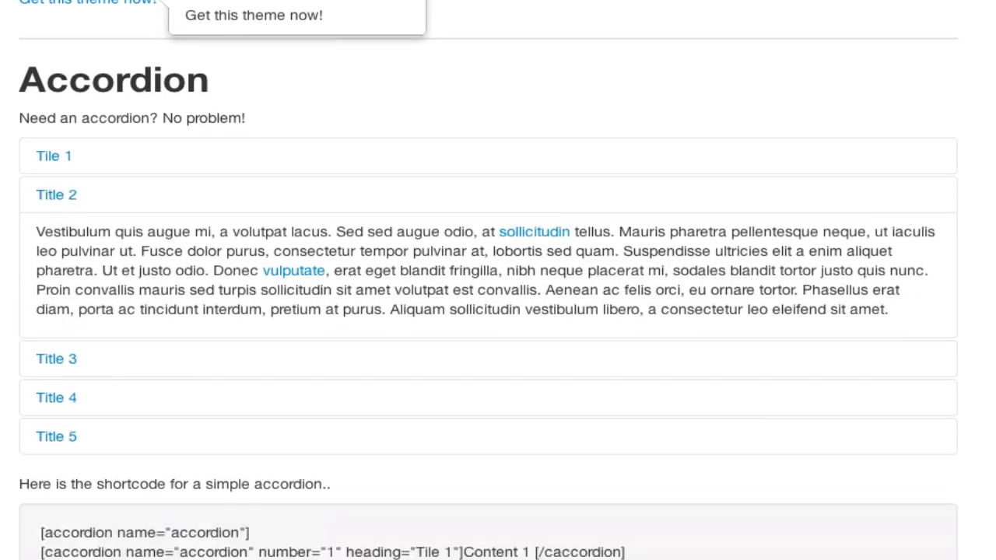
{"action": "scroll", "scroll_direction": "down", "scroll_amount": 3}
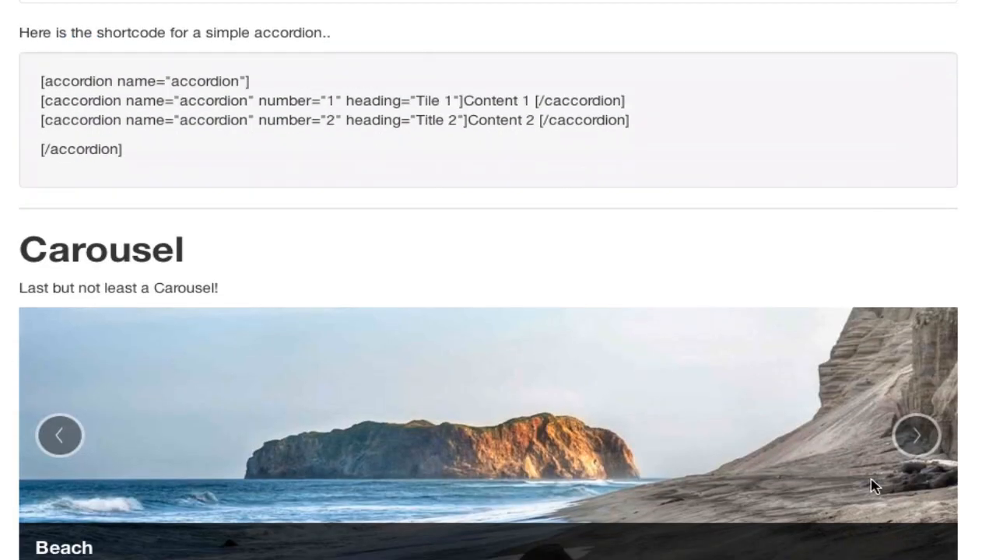
{"action": "scroll", "scroll_direction": "down", "scroll_amount": 3}
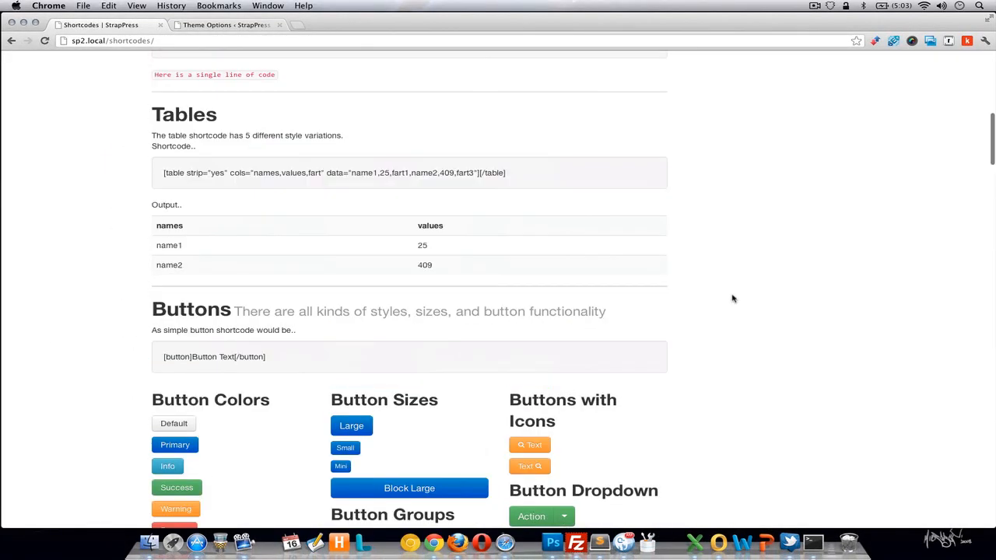
{"action": "scroll", "scroll_direction": "up", "scroll_amount": 3}
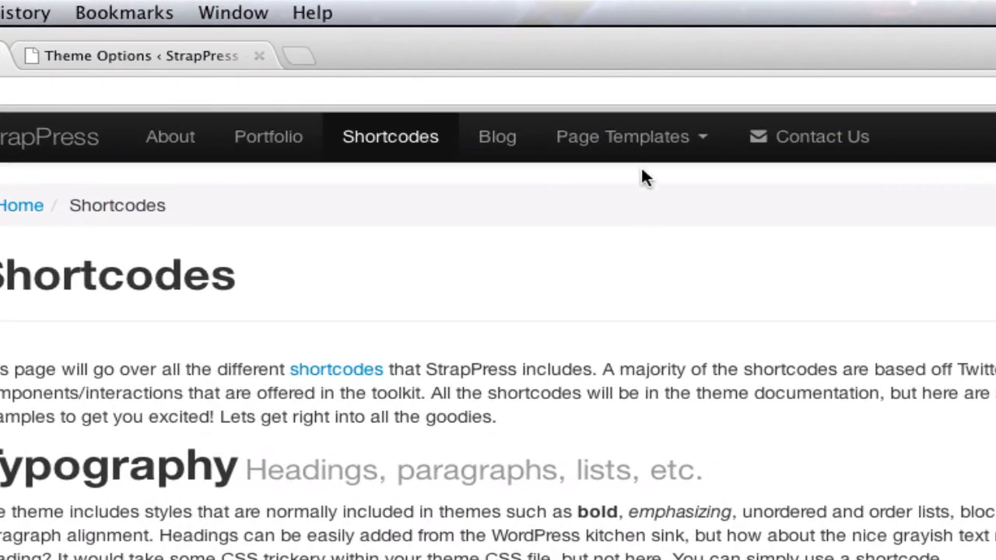
{"action": "left_click", "coordinate": [622, 136]}
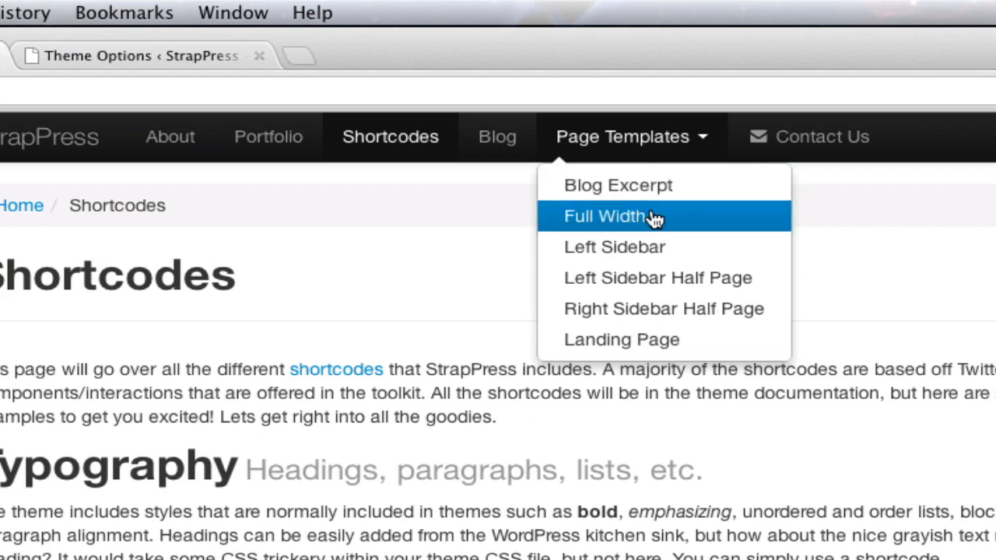
{"action": "mouse_move", "coordinate": [648, 278]}
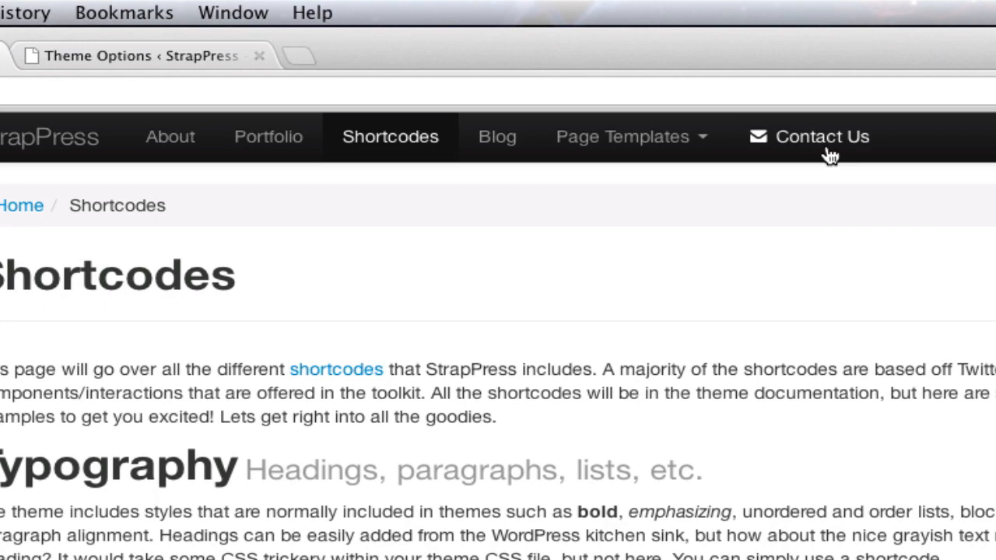
Open the Contact Us form page, then follow the footer's Sitemap link.
{"action": "left_click", "coordinate": [823, 136]}
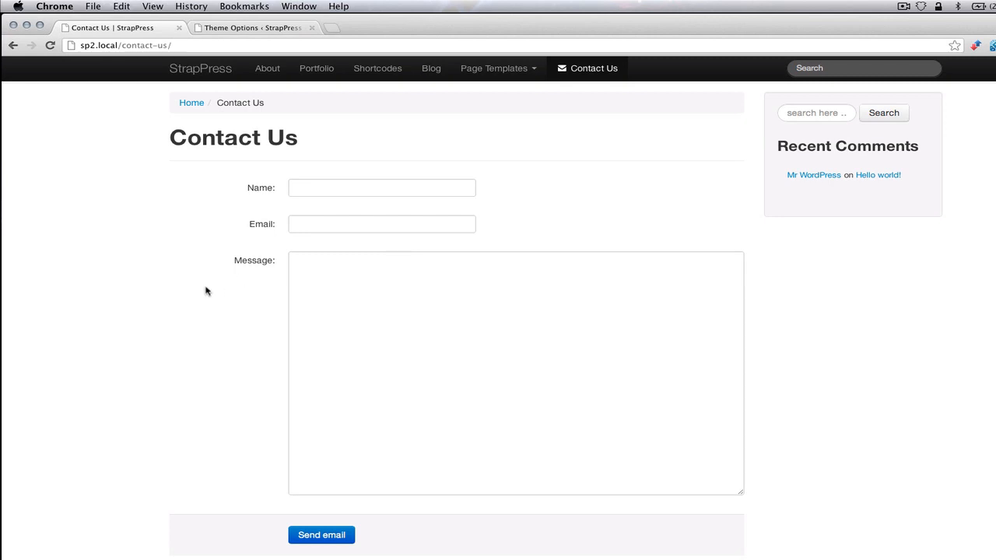
{"action": "mouse_move", "coordinate": [230, 328]}
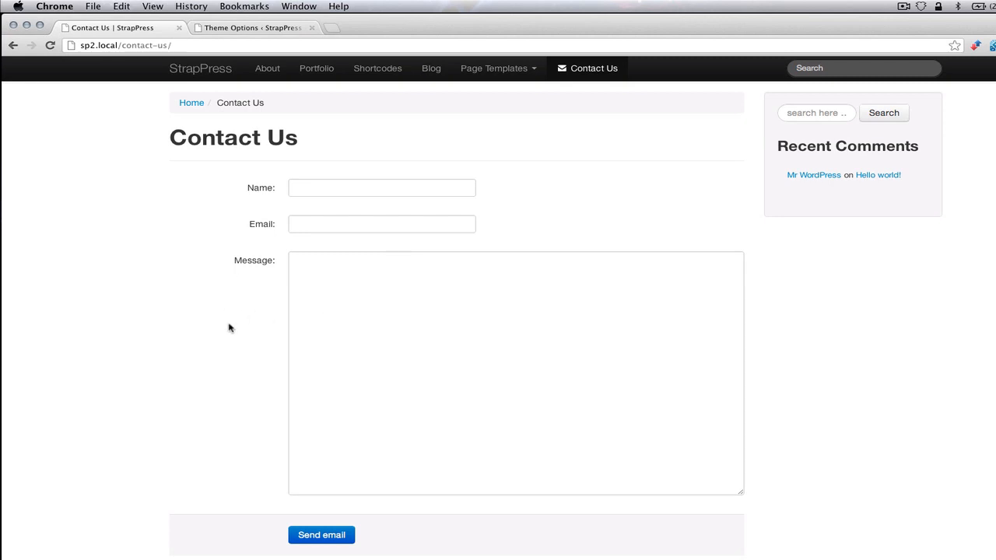
{"action": "scroll", "scroll_direction": "down", "scroll_amount": 3}
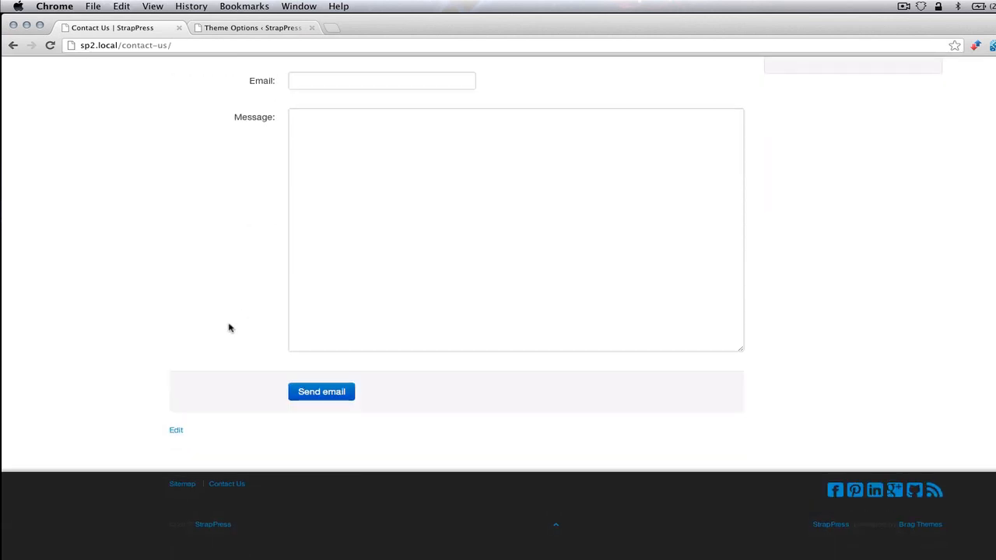
{"action": "left_click", "coordinate": [182, 483]}
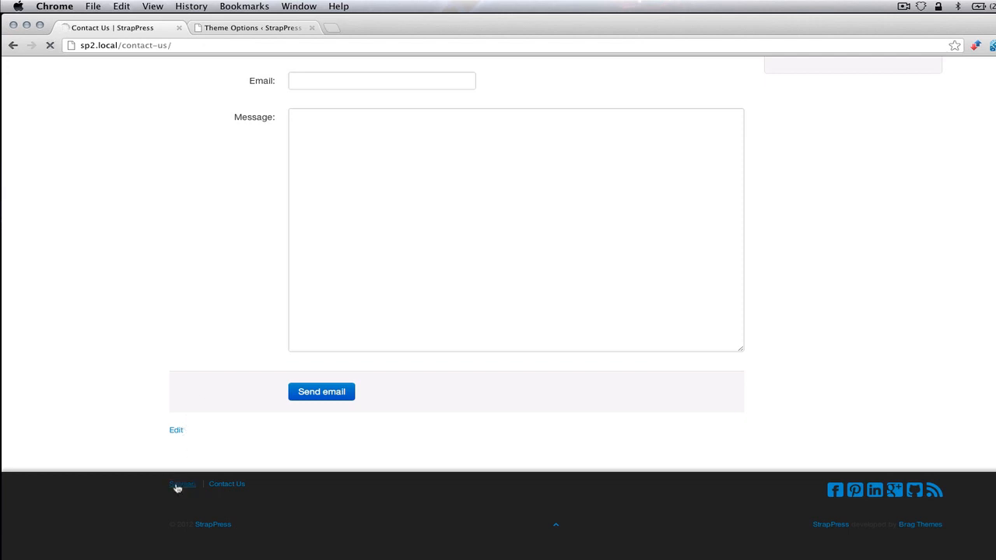
Open the Sitemap page listing categories, latest posts and all site pages.
{"action": "left_click", "coordinate": [182, 483]}
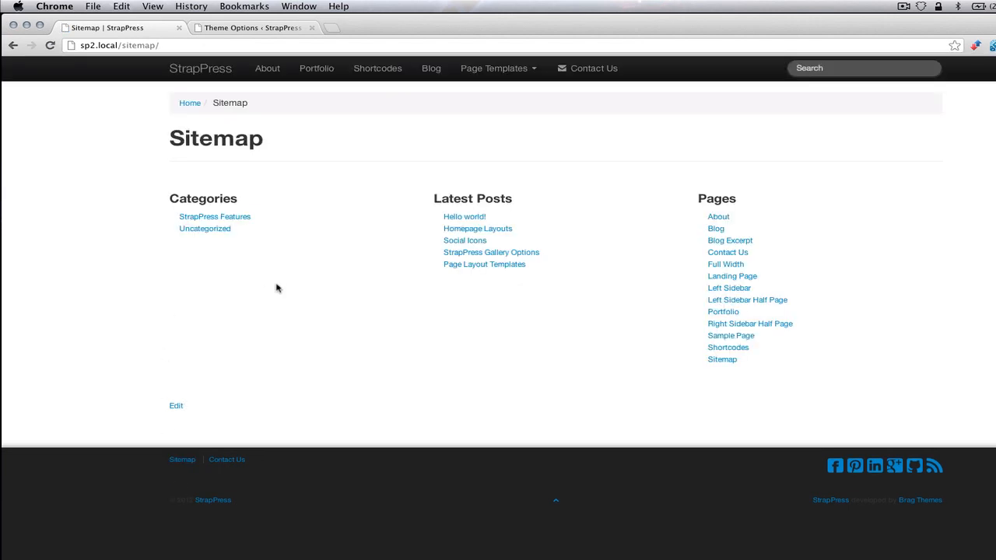
{"action": "mouse_move", "coordinate": [338, 304]}
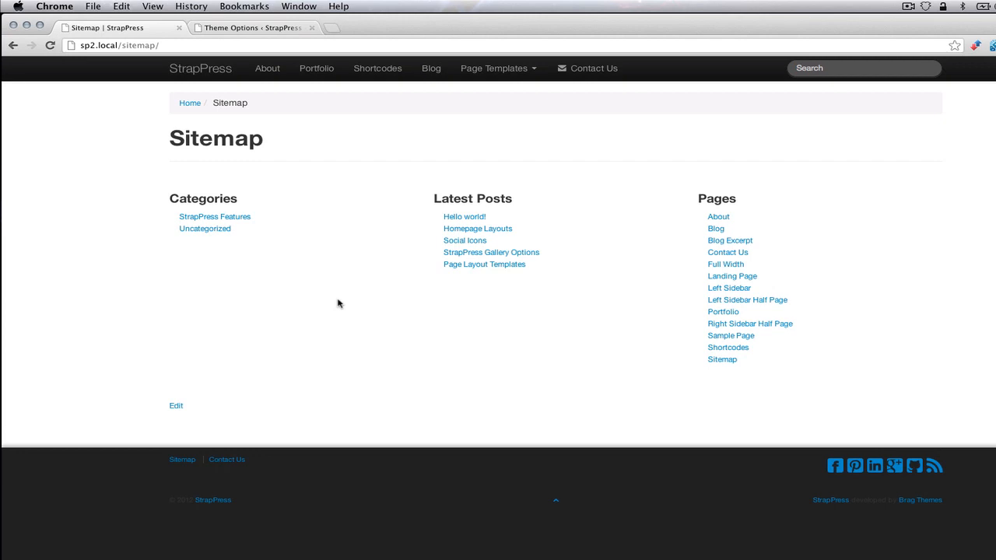
{"action": "mouse_move", "coordinate": [200, 68]}
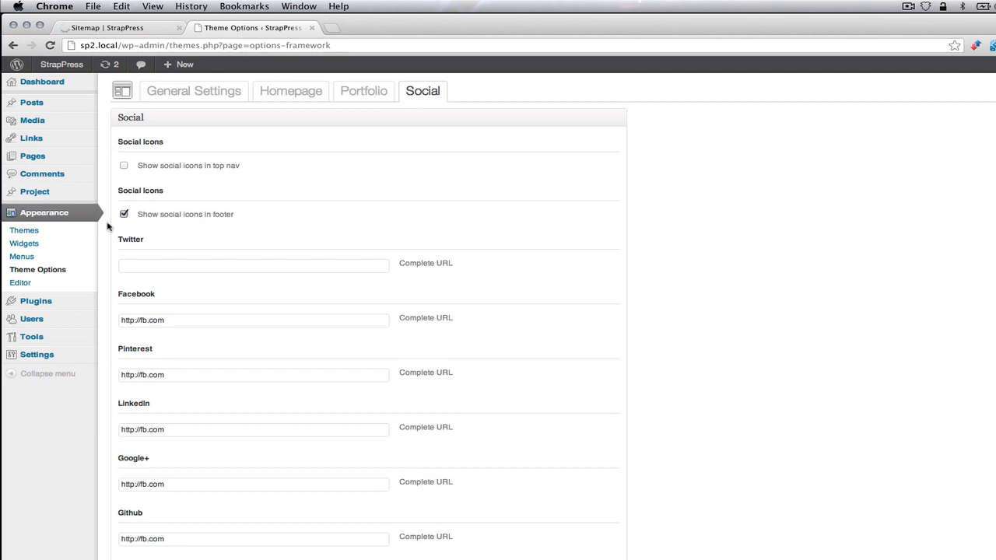
Open Appearance > Widgets to view available widgets and the Main Sidebar's widget list.
{"action": "left_click", "coordinate": [25, 243]}
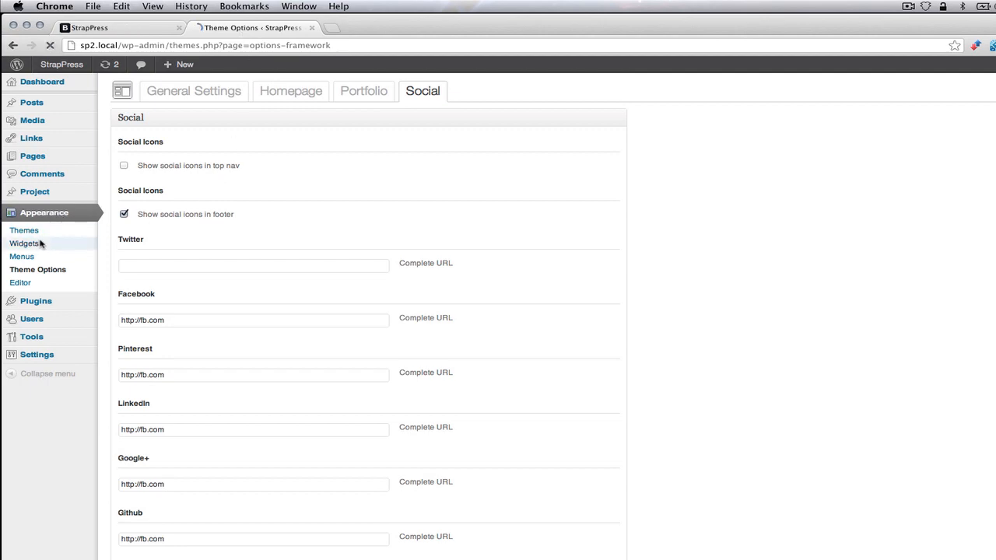
{"action": "left_click", "coordinate": [25, 243]}
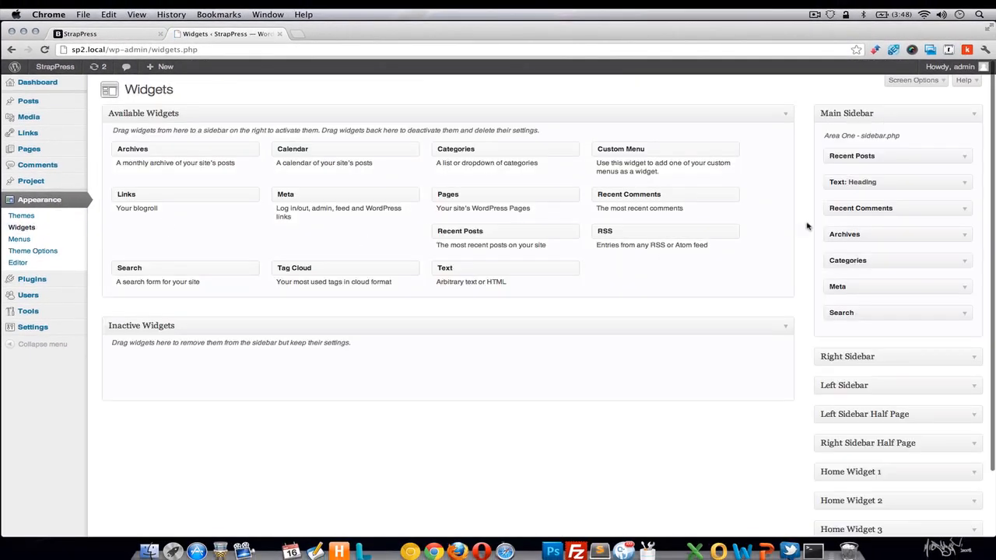